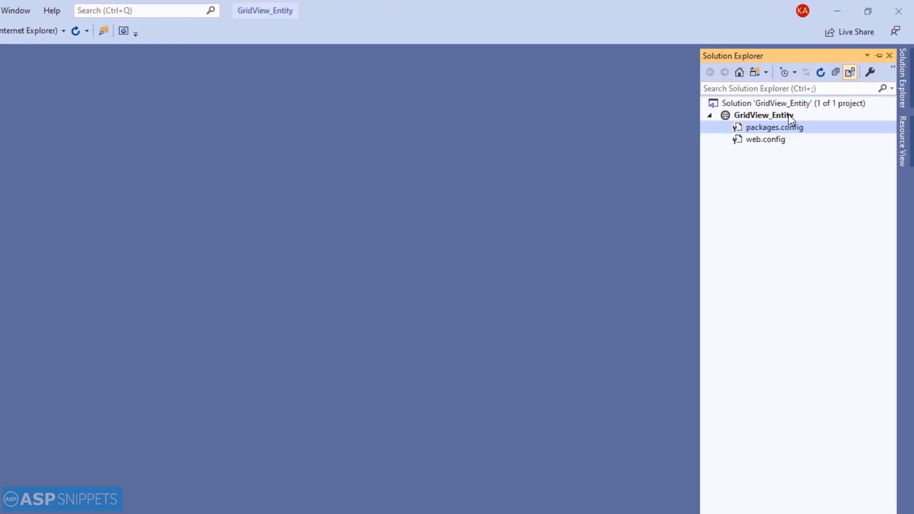
# - Add a Visual C# ADO.NET Entity Data Model named Customers to the project
pyautogui.rightClick(763, 115)
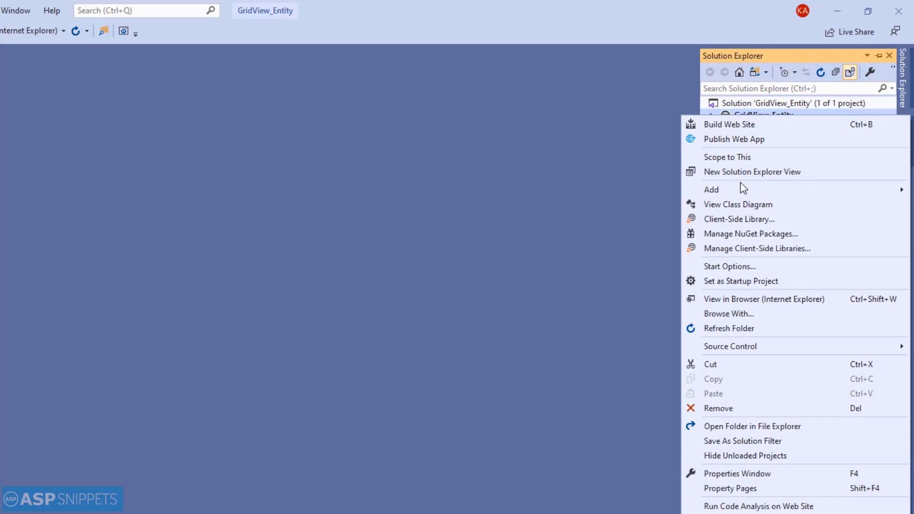
pyautogui.click(711, 188)
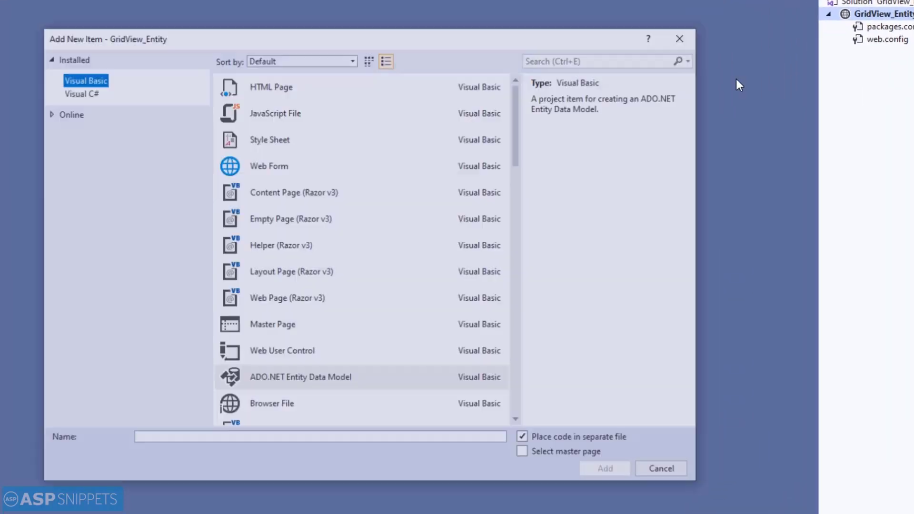
pyautogui.click(79, 92)
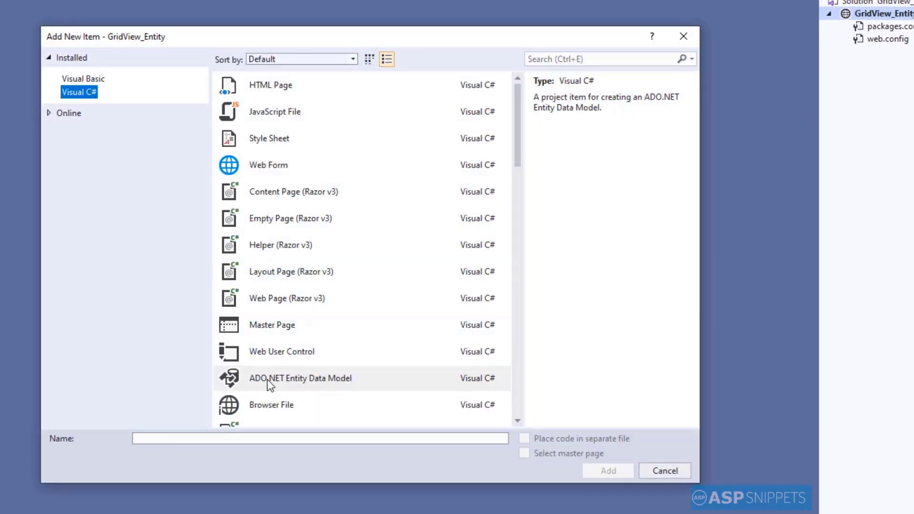
pyautogui.write('Customers')
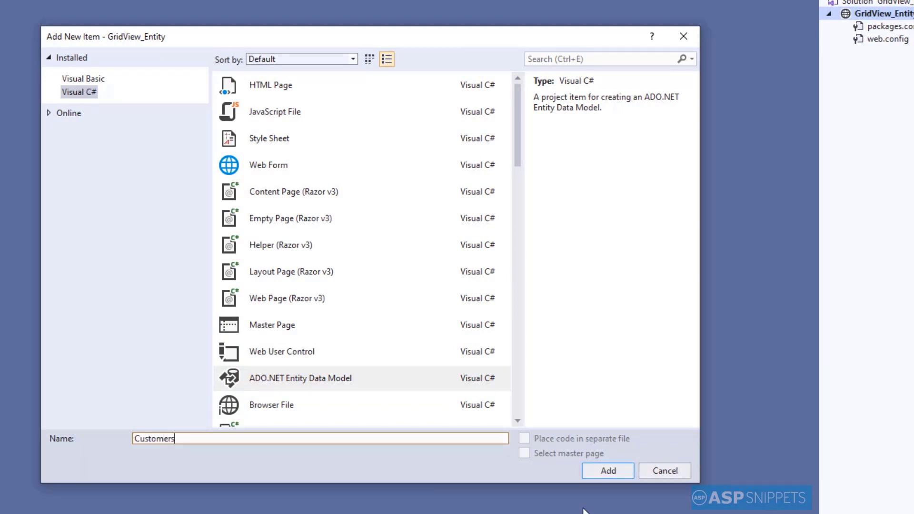
pyautogui.click(607, 470)
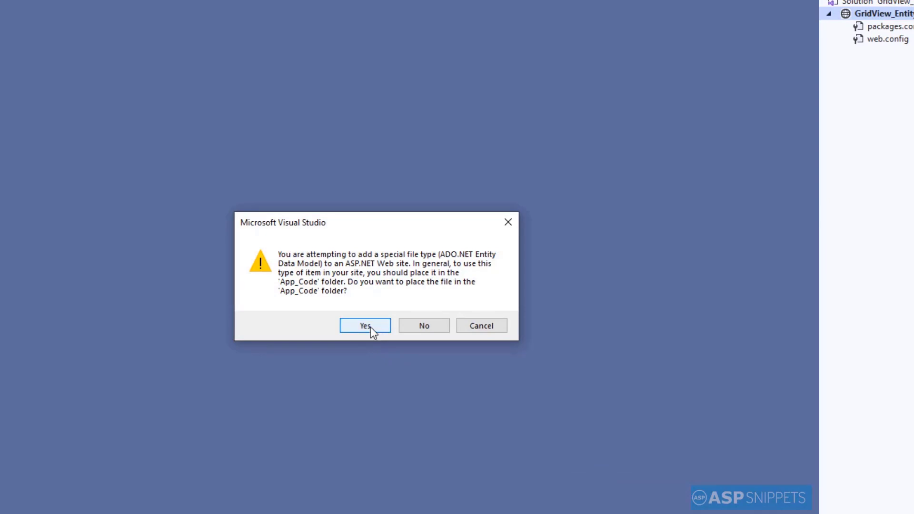
# - Place the model in App_Code and choose EF Designer from database
pyautogui.click(364, 325)
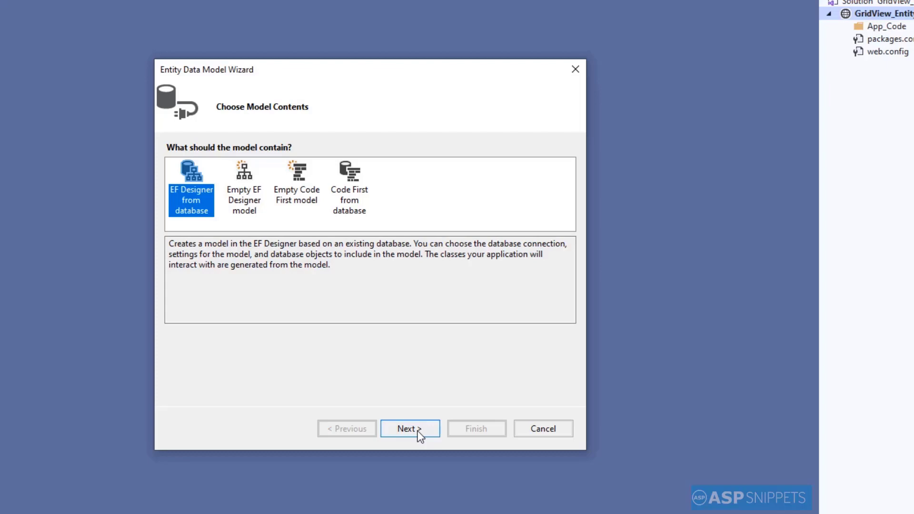
pyautogui.click(409, 429)
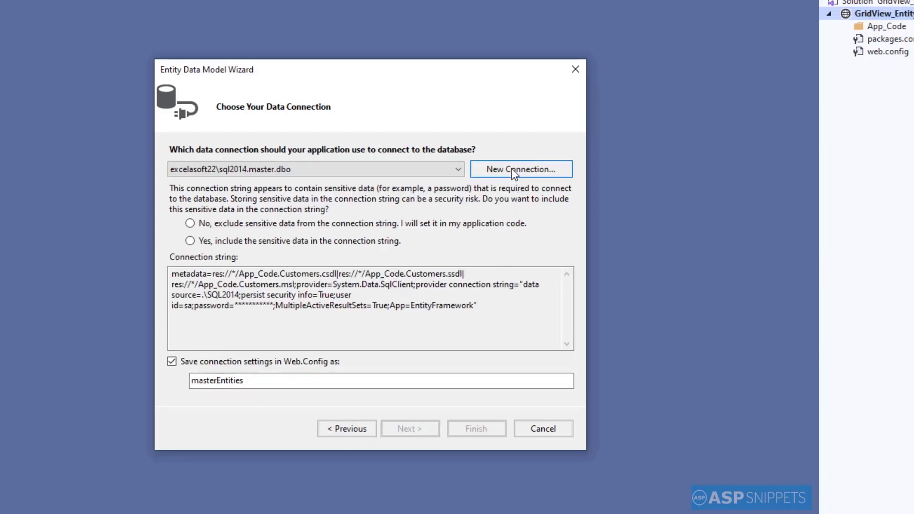
# - Define a new connection to server .\SQL2014 with SQL Server authentication as sa, saving the password
pyautogui.click(520, 170)
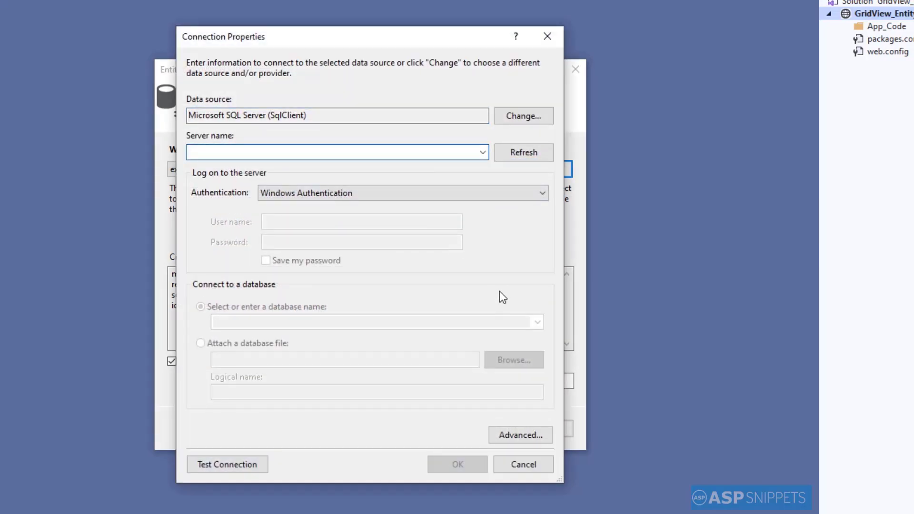
pyautogui.write('.')
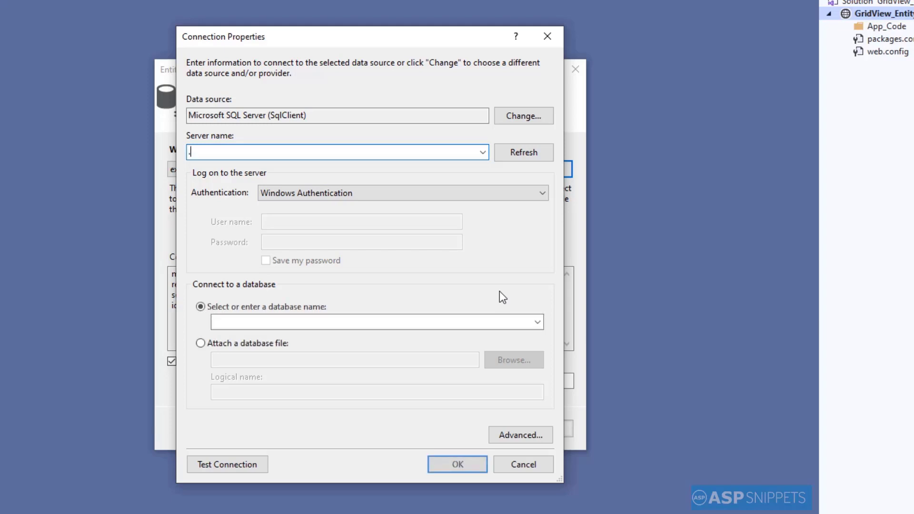
pyautogui.write('\\SQL2014')
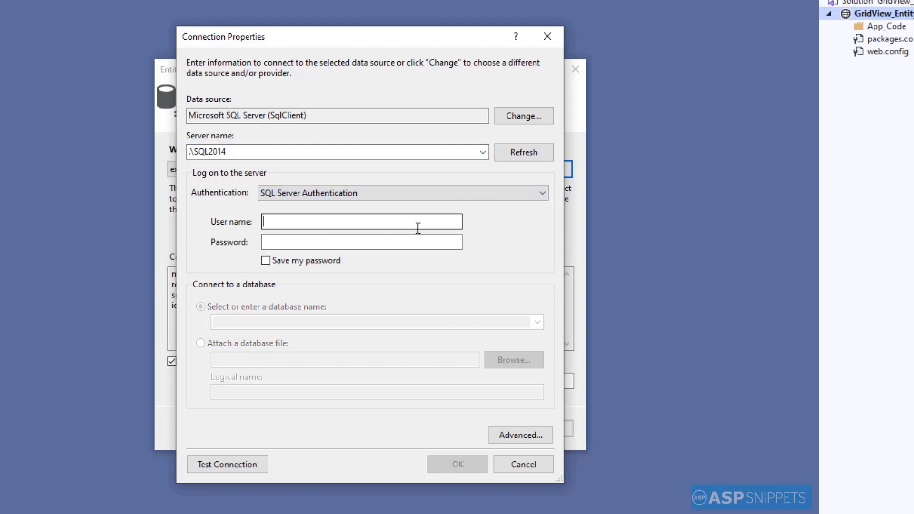
pyautogui.write('sa')
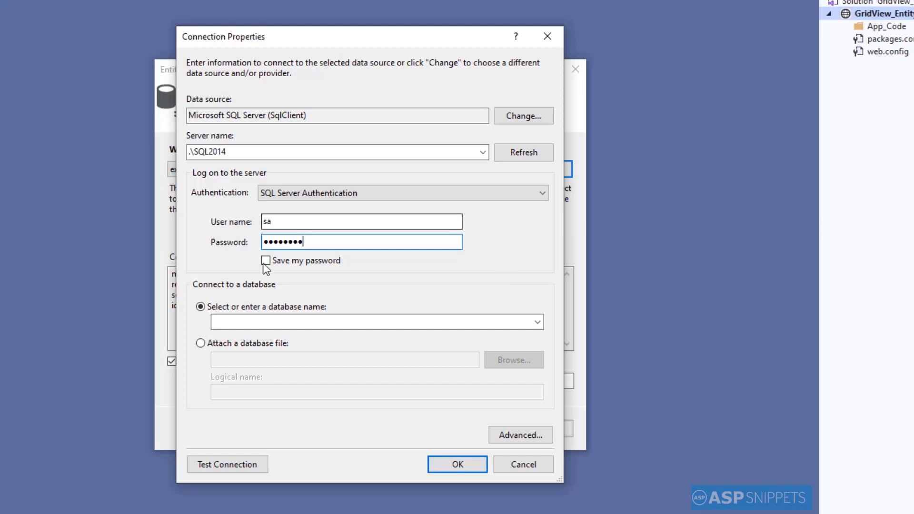
pyautogui.click(266, 261)
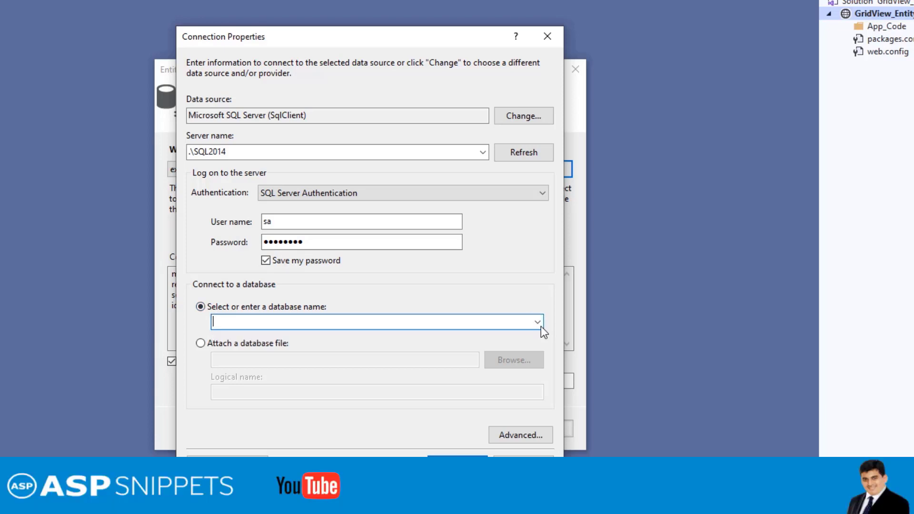
# - Select the Northwind database and confirm the connection test succeeds
pyautogui.click(536, 322)
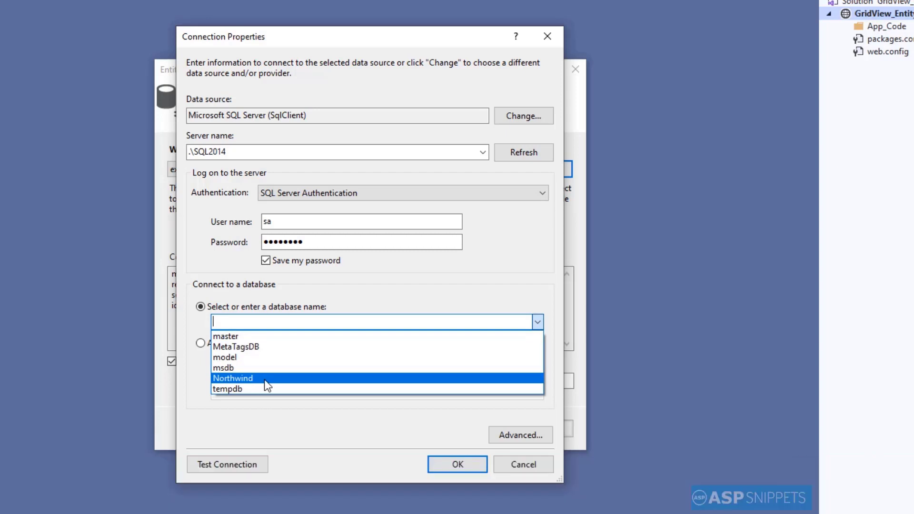
pyautogui.click(232, 378)
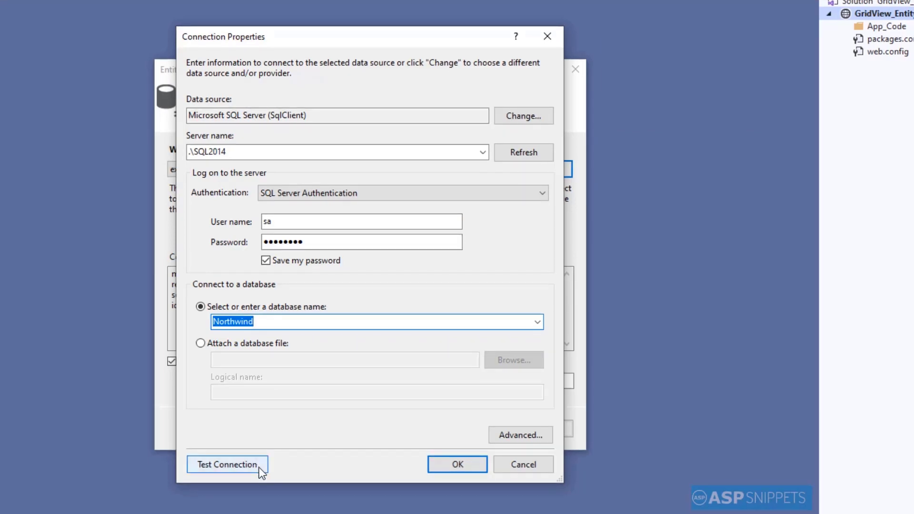
pyautogui.click(227, 464)
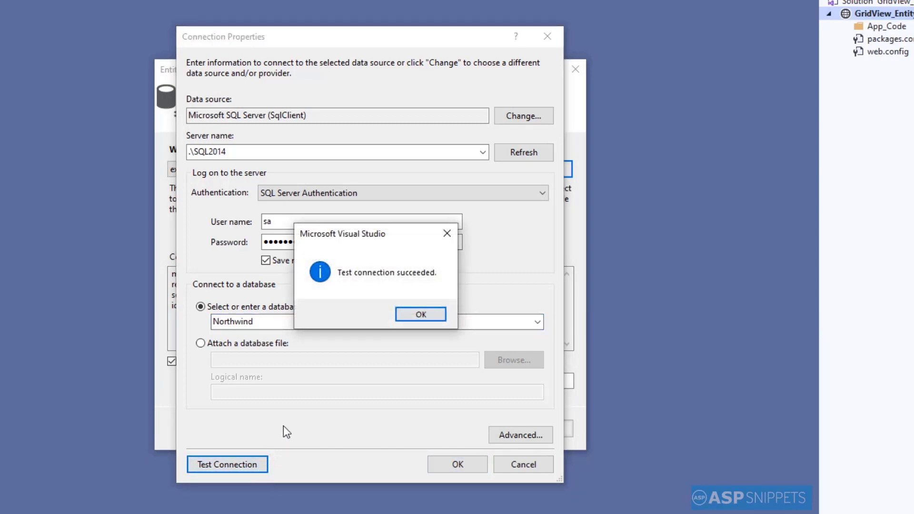
pyautogui.moveTo(420, 283)
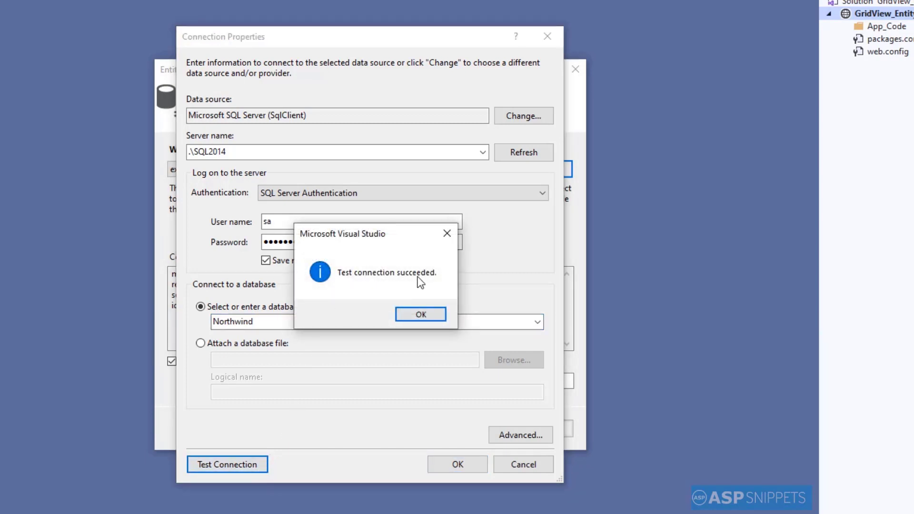
pyautogui.click(420, 313)
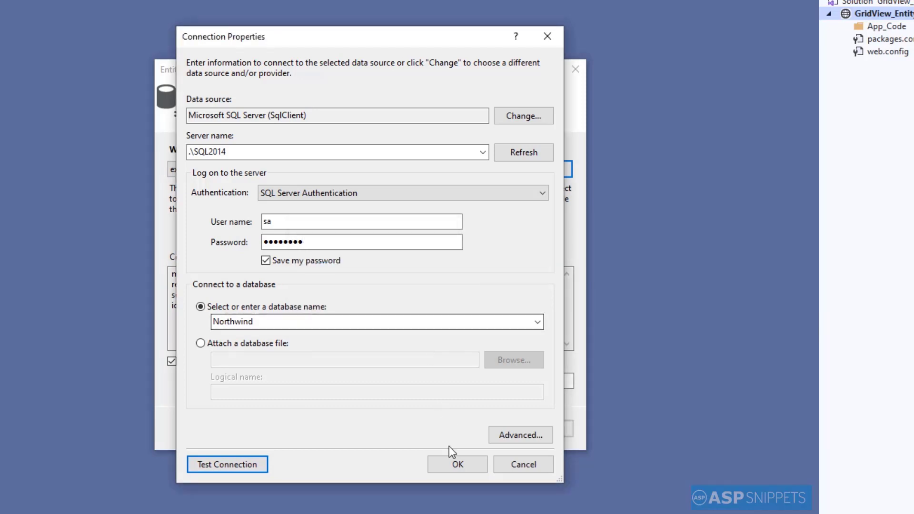
# - Accept the connection including sensitive data and keep Entity Framework 5.0
pyautogui.click(457, 464)
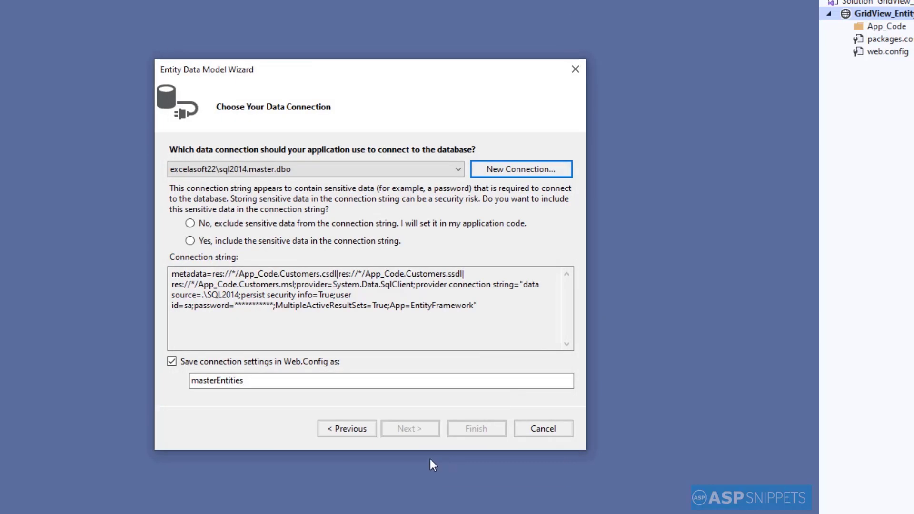
pyautogui.click(190, 241)
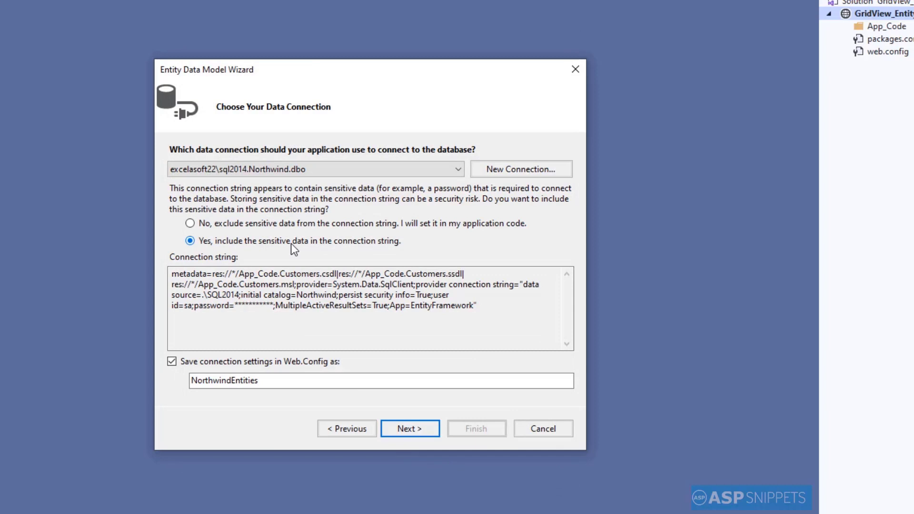
pyautogui.click(409, 429)
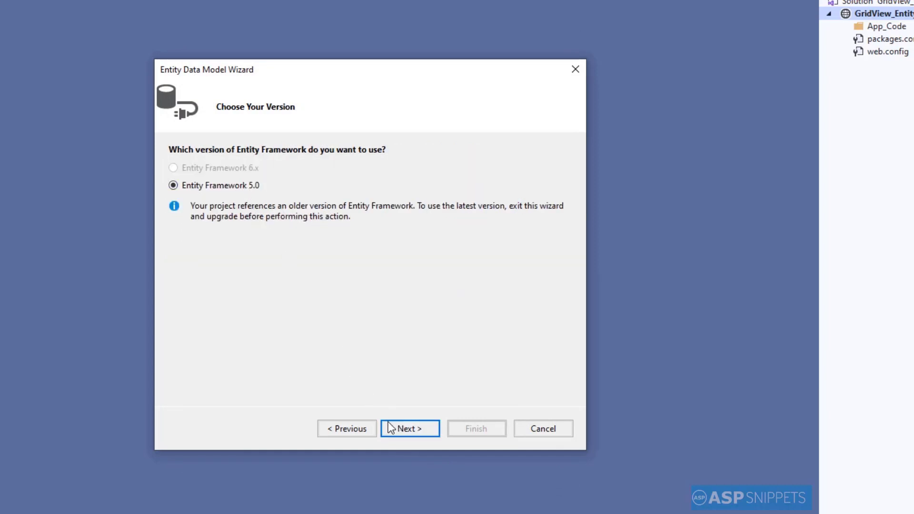
pyautogui.click(409, 429)
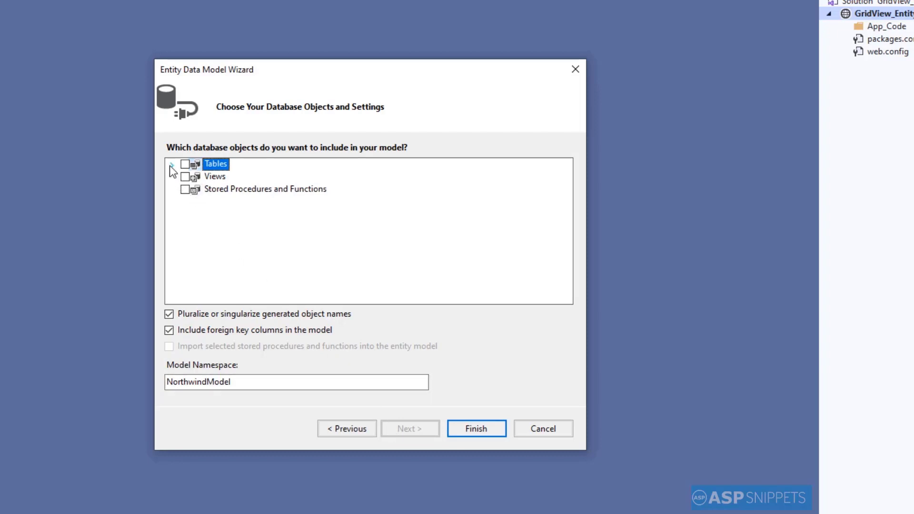
# - Include only the dbo Customers table and finish generating the model
pyautogui.click(185, 164)
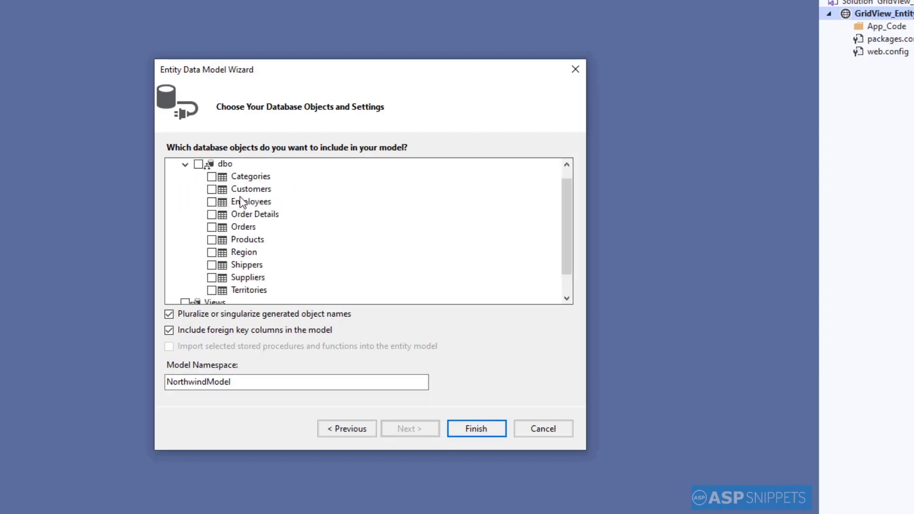
pyautogui.click(250, 188)
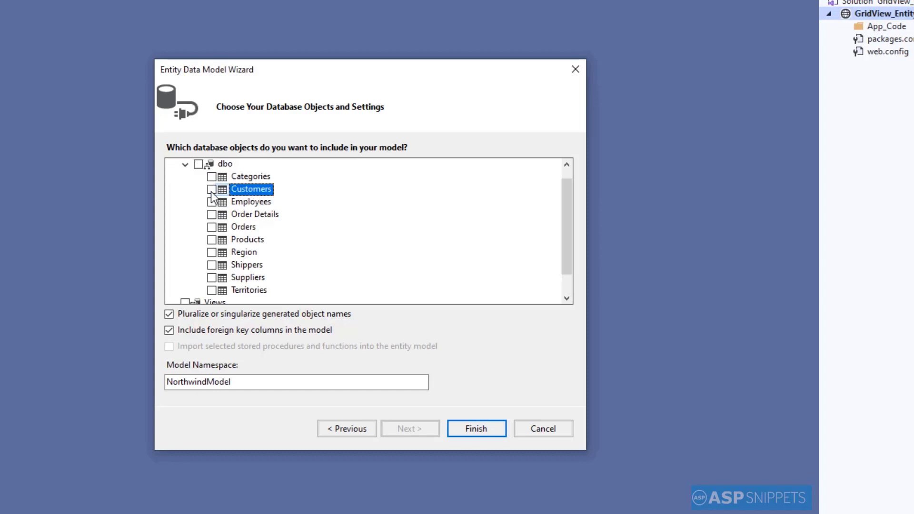
pyautogui.click(212, 189)
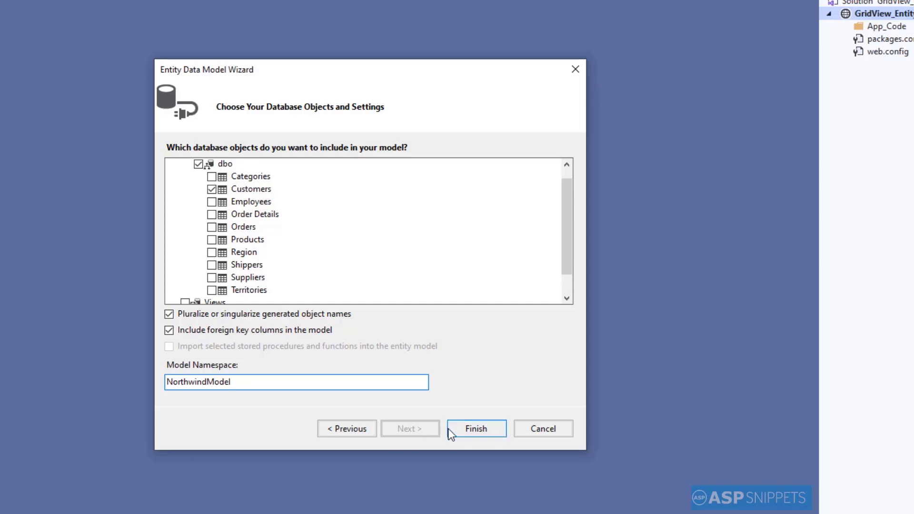
pyautogui.click(475, 428)
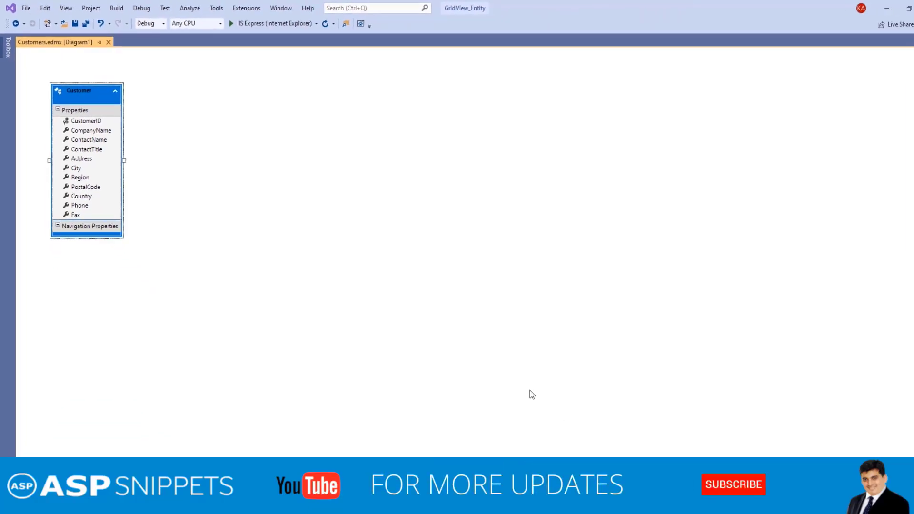
# - Close the Customers.edmx diagram so the project files show again
pyautogui.click(733, 485)
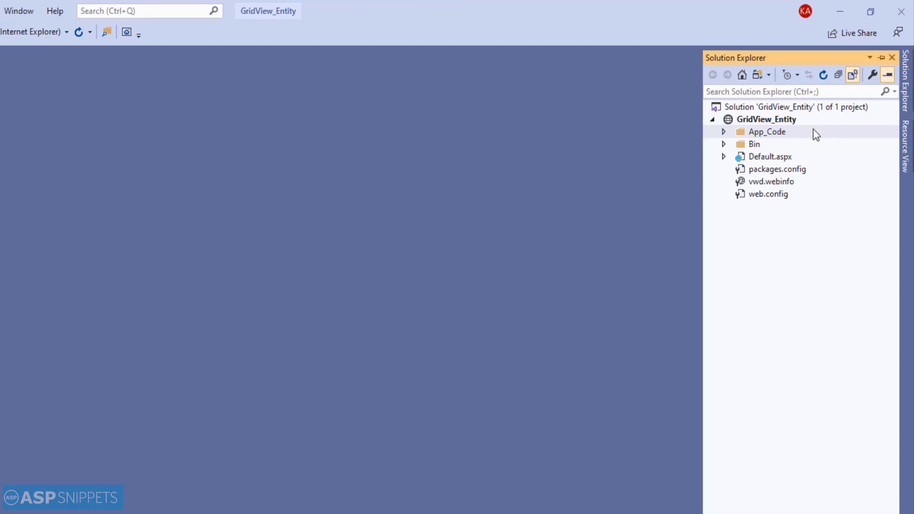
# - Create a new empty C# class file CustomerDS.cs in App_Code
pyautogui.click(767, 131)
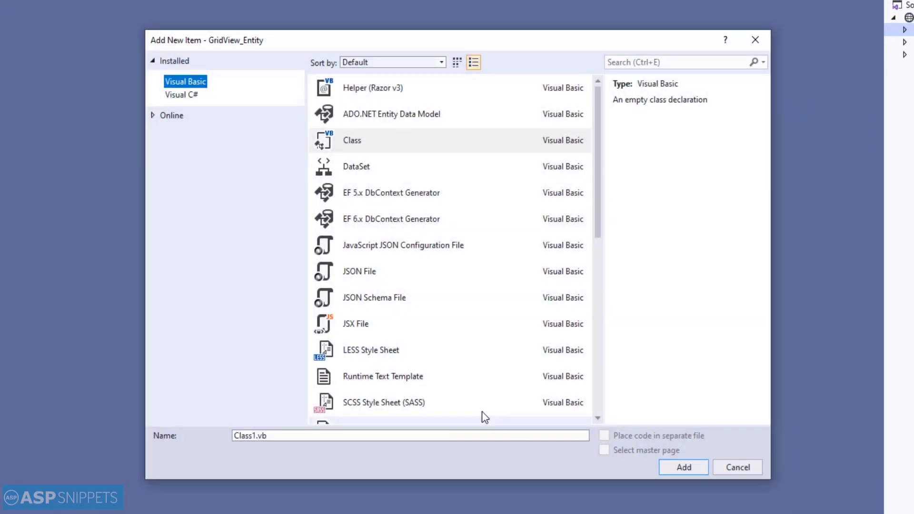
pyautogui.click(181, 94)
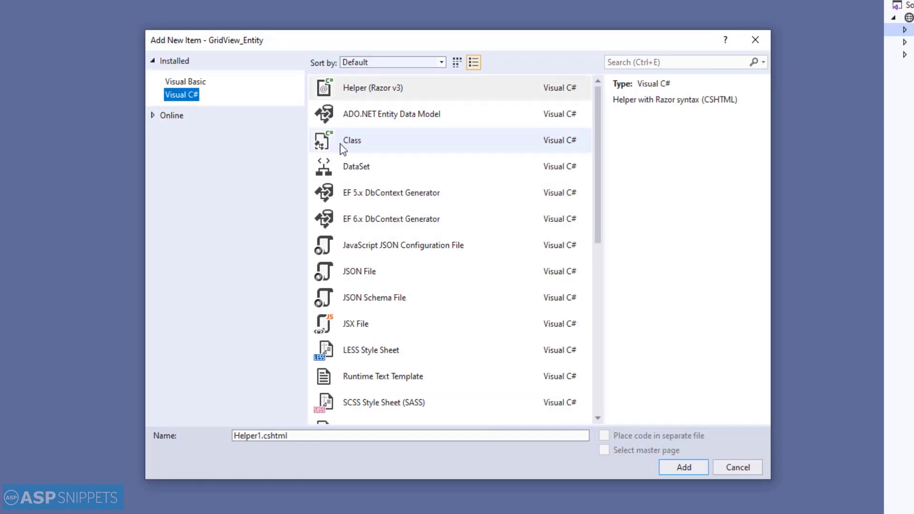
pyautogui.click(351, 140)
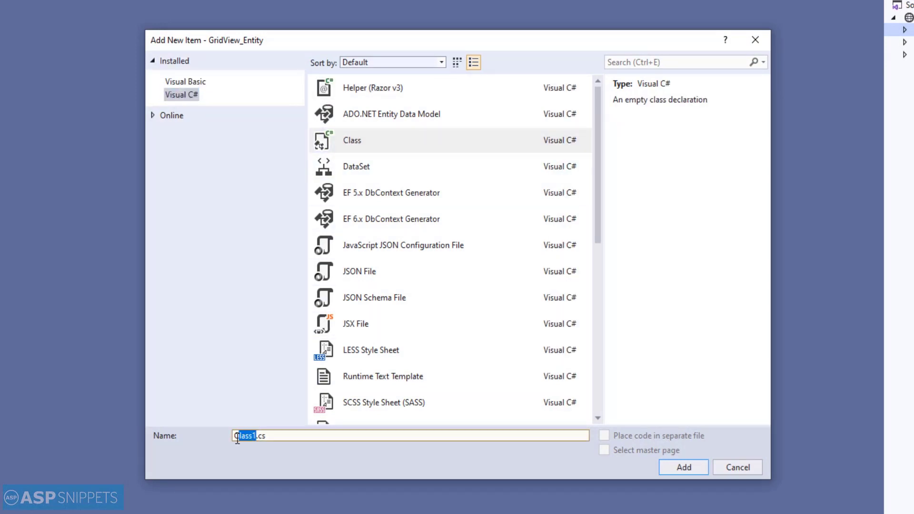
pyautogui.write('CustomerDS')
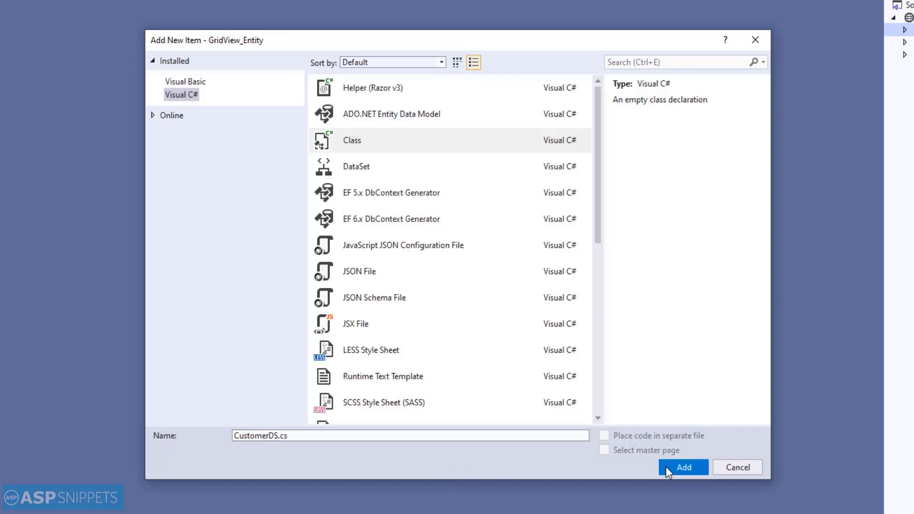
pyautogui.click(684, 467)
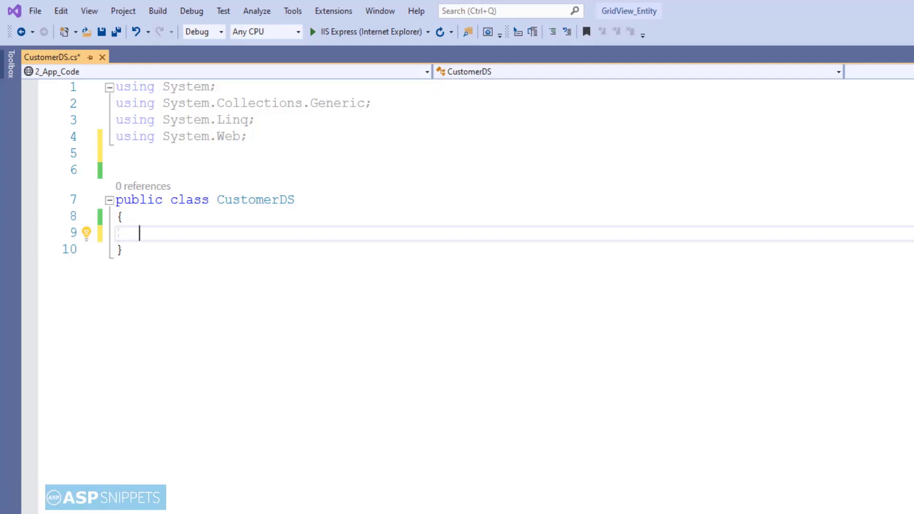
# - Declare GetCustomers(int startIndex, int maxRows) with a using block creating NorthwindEntities
pyautogui.write('Public List<C>')
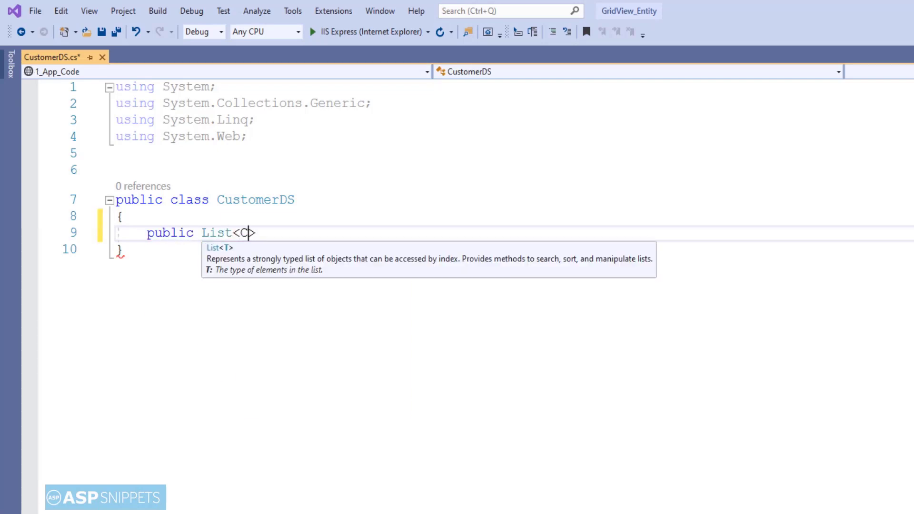
pyautogui.write('ustomer')
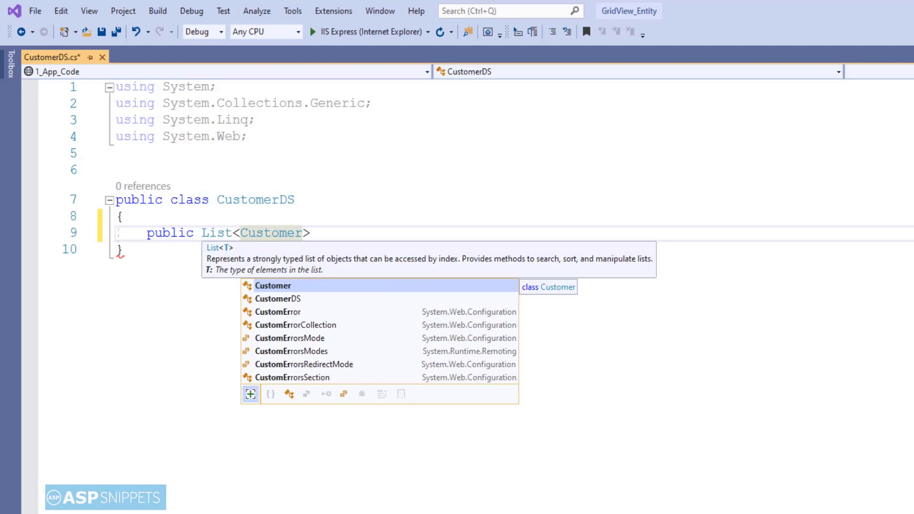
pyautogui.write('GetCustomers')
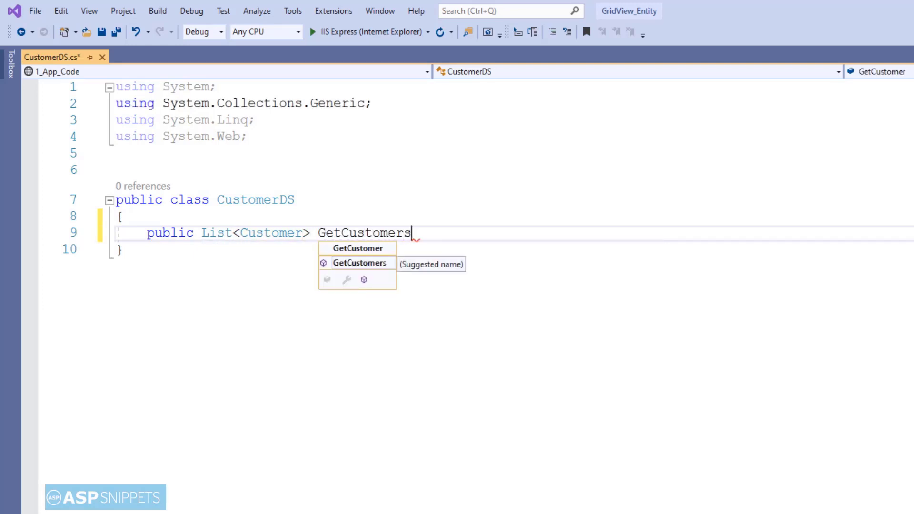
pyautogui.write('(int startIn)')
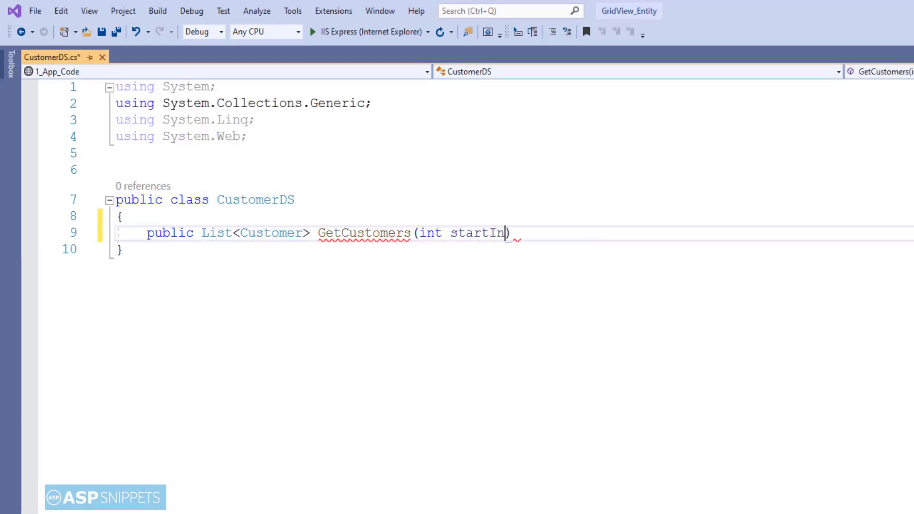
pyautogui.write('dex, i')
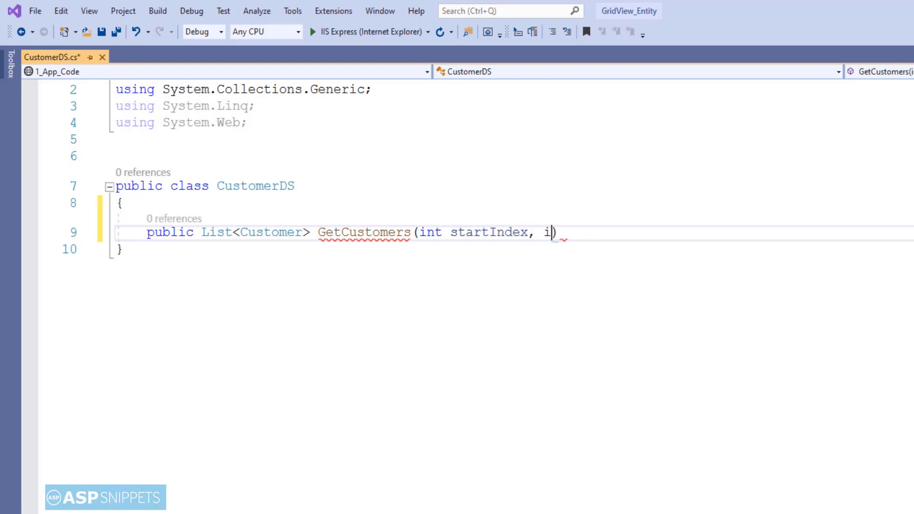
pyautogui.write('nt maxRows')
pyautogui.write('{ }')
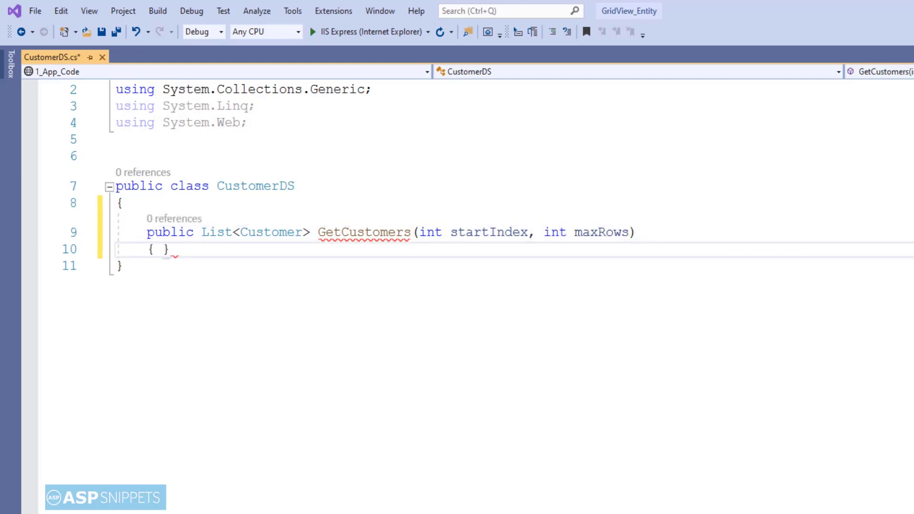
pyautogui.press('Enter')
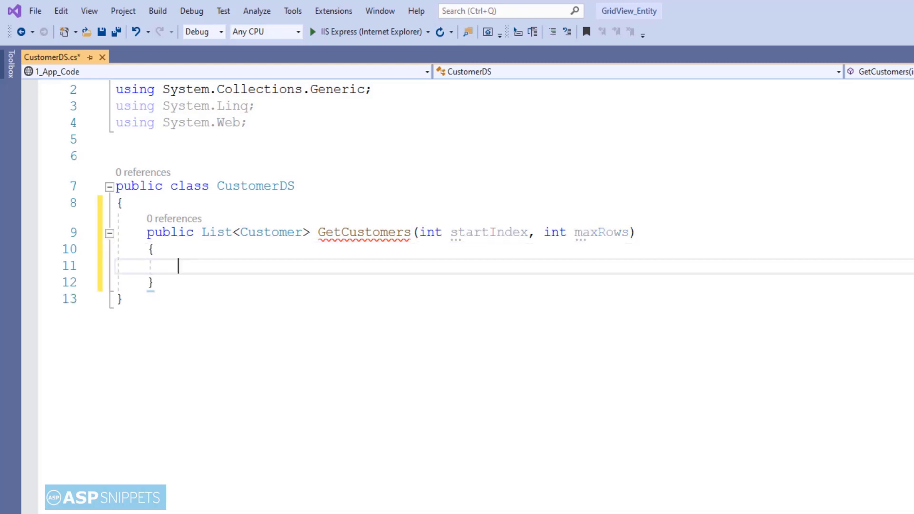
pyautogui.write('using')
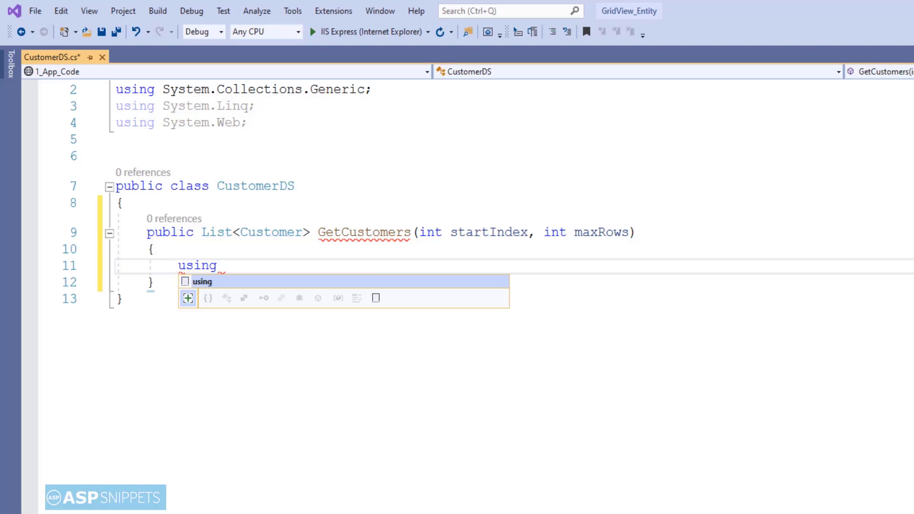
pyautogui.write('(N')
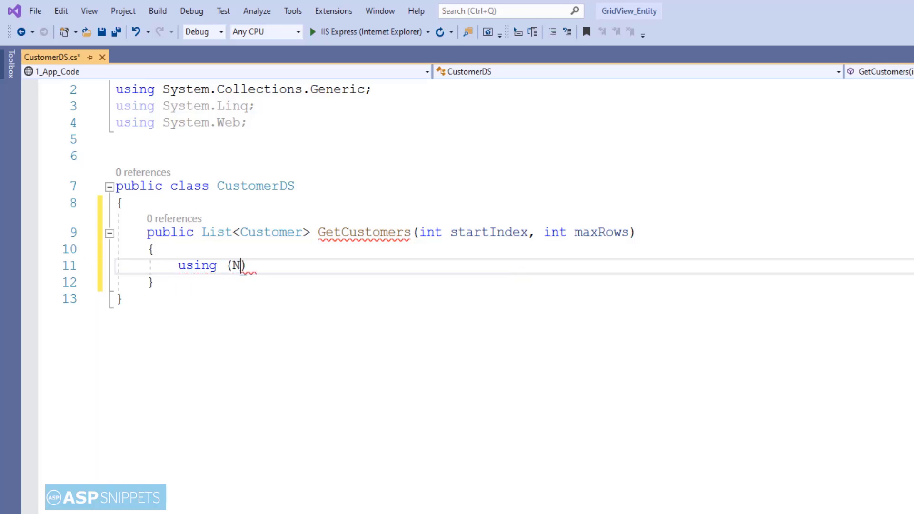
pyautogui.write('orthwindEntities e')
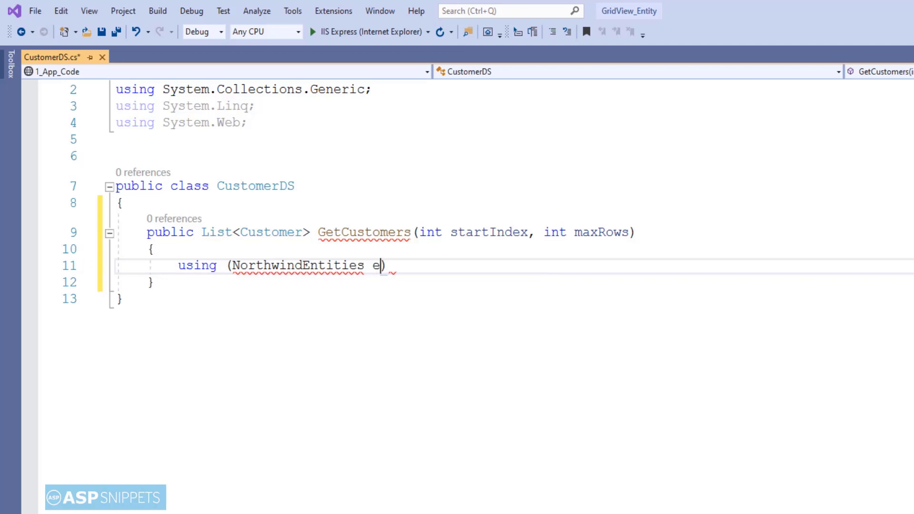
pyautogui.write('ntities')
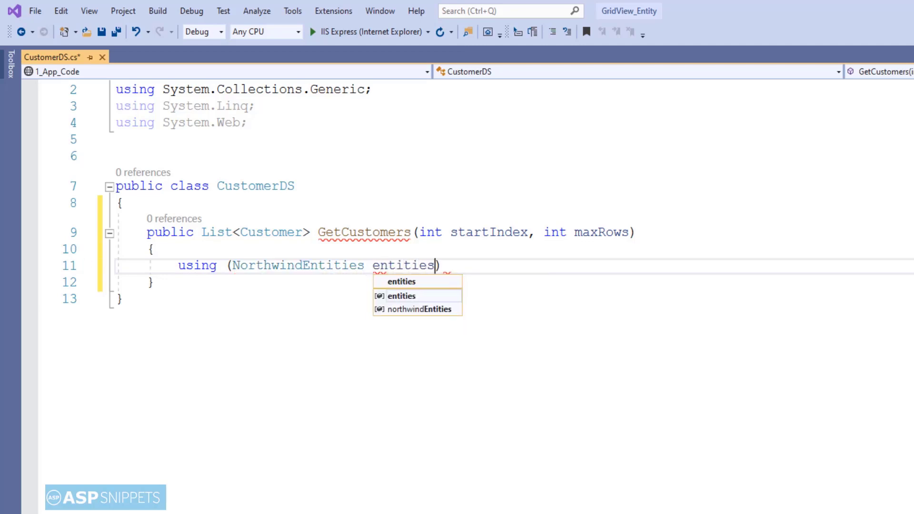
pyautogui.write('= new')
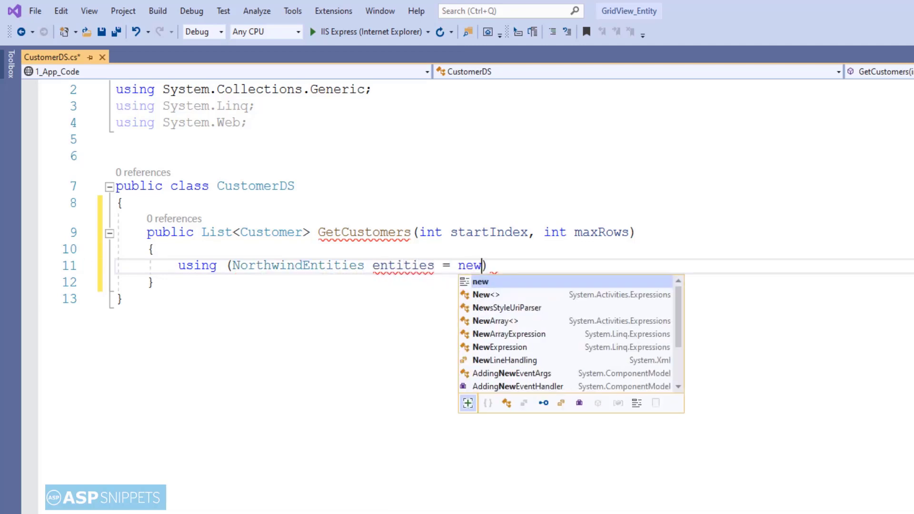
pyautogui.write('northwindEntities(')
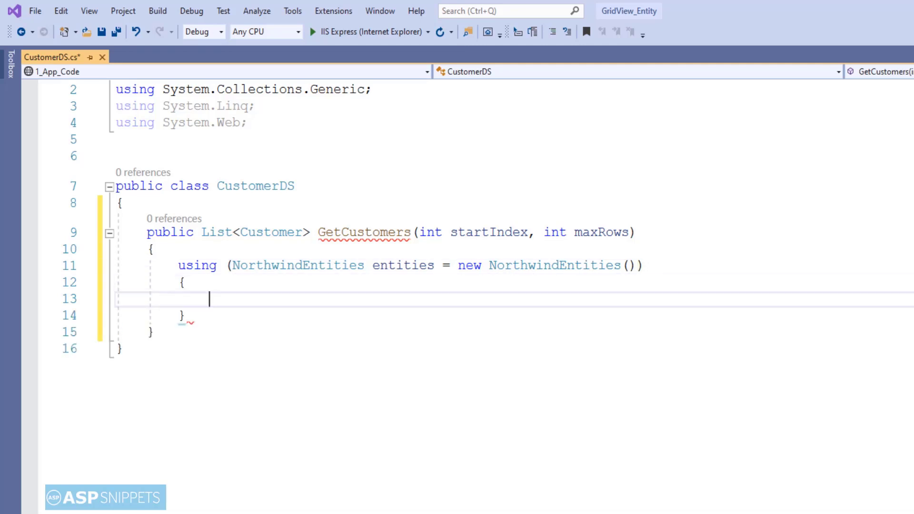
# - Return entities.Customers ordered by CustomerID, skipping startIndex, taking maxRows, as a list
pyautogui.write('retur')
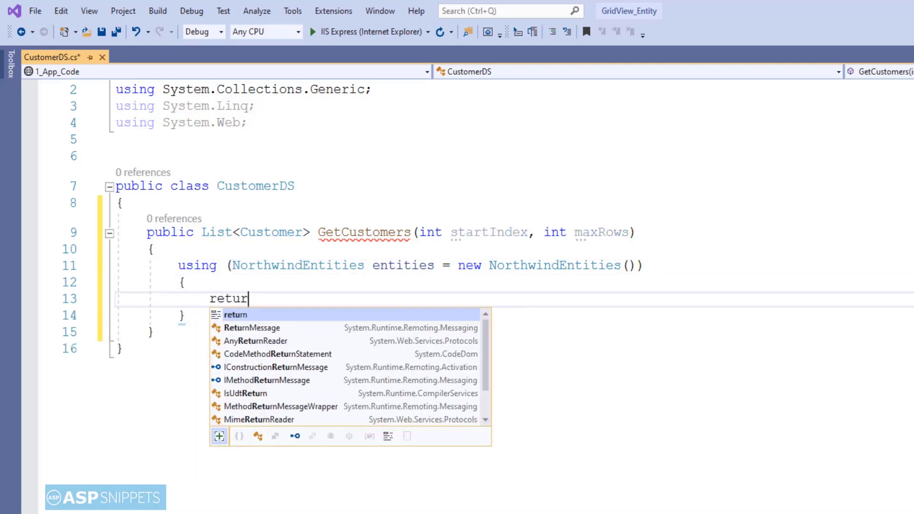
pyautogui.write('n (from')
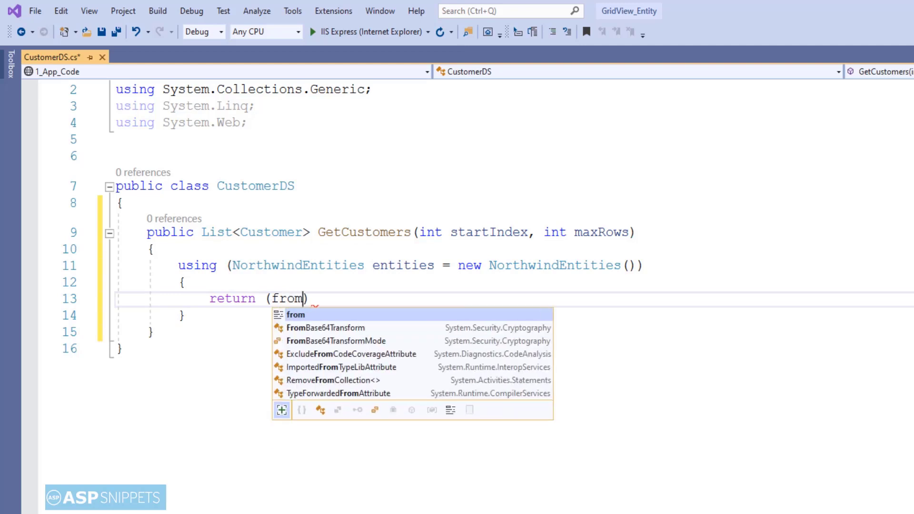
pyautogui.write('customer in')
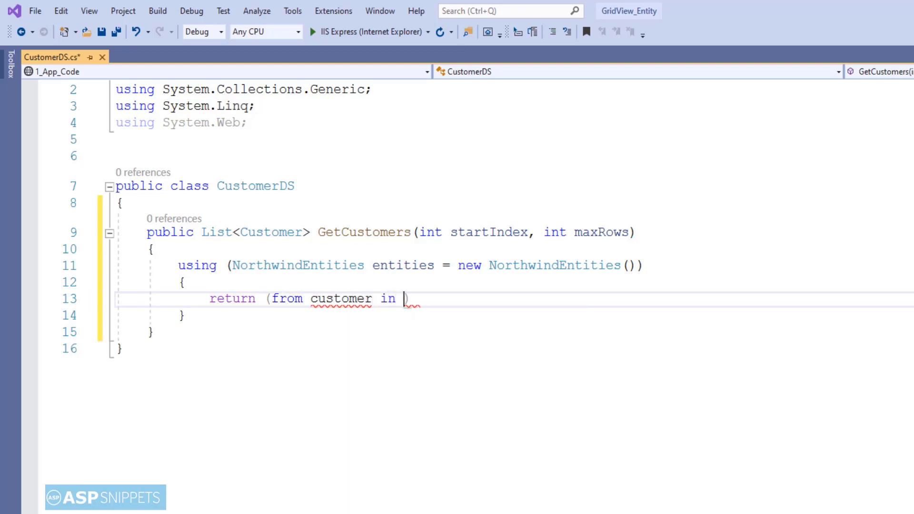
pyautogui.write('entiti')
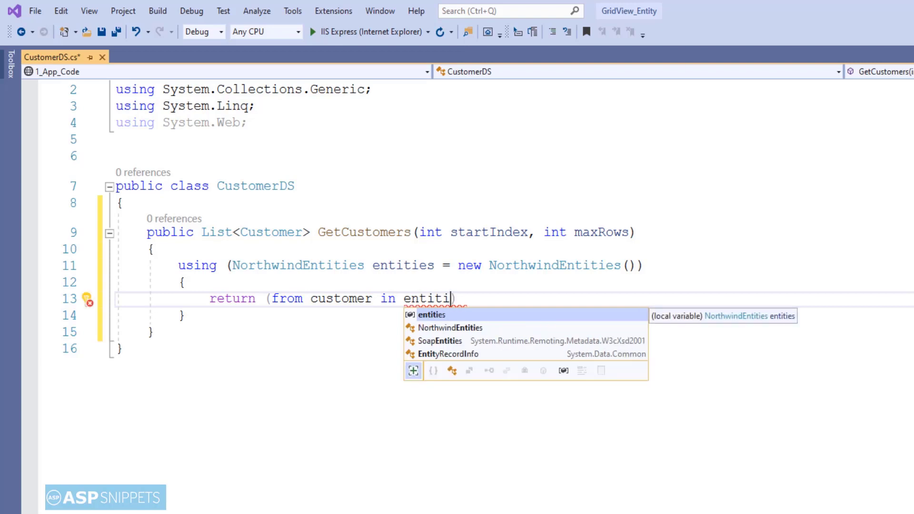
pyautogui.write('.Customer')
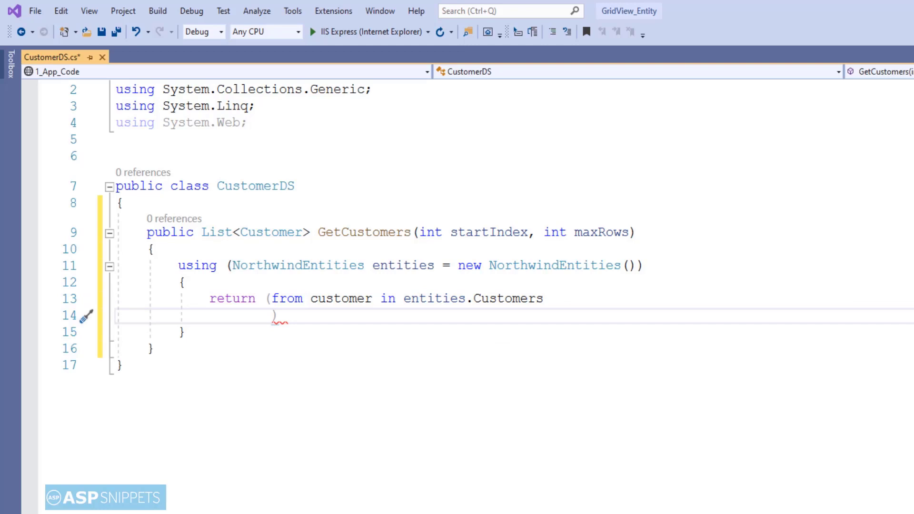
pyautogui.write('select')
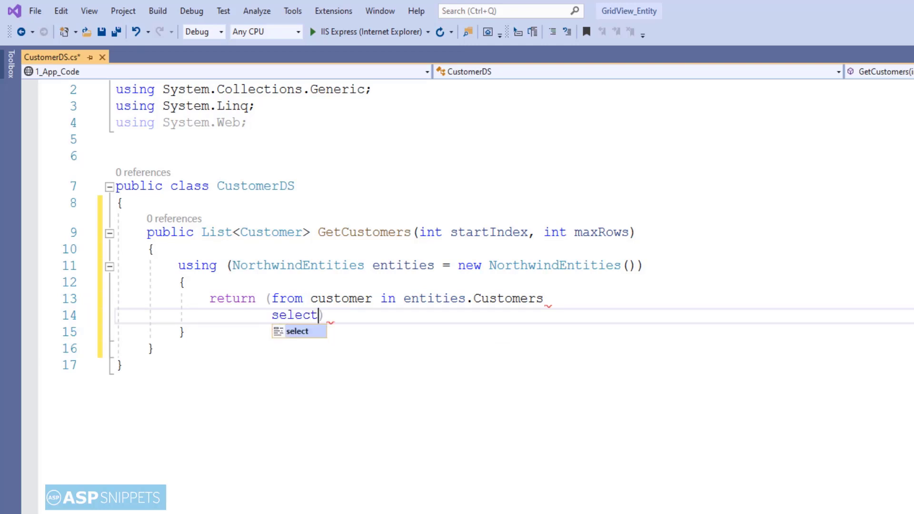
pyautogui.write('cus')
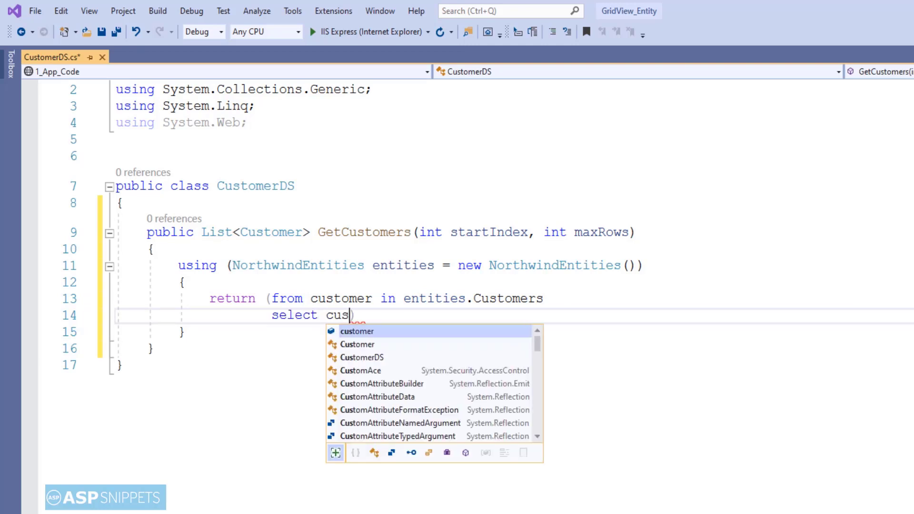
pyautogui.write('tomer')
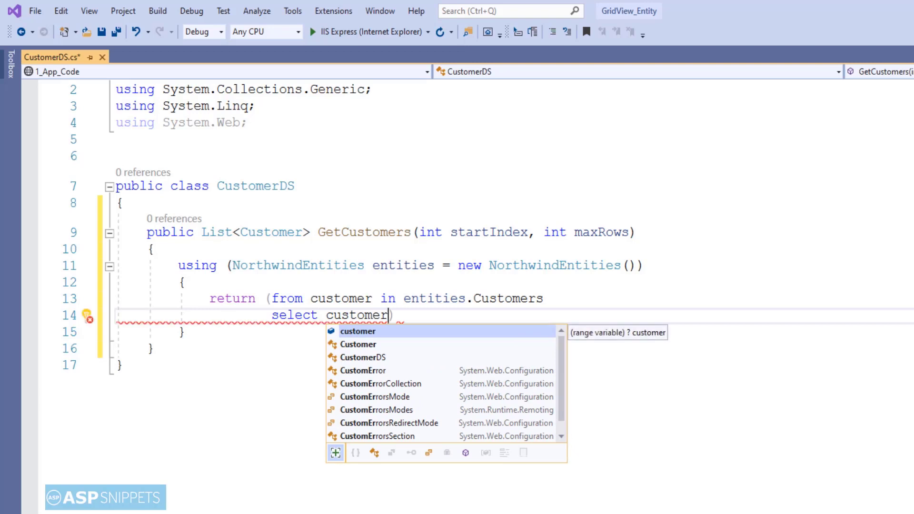
pyautogui.write('.o')
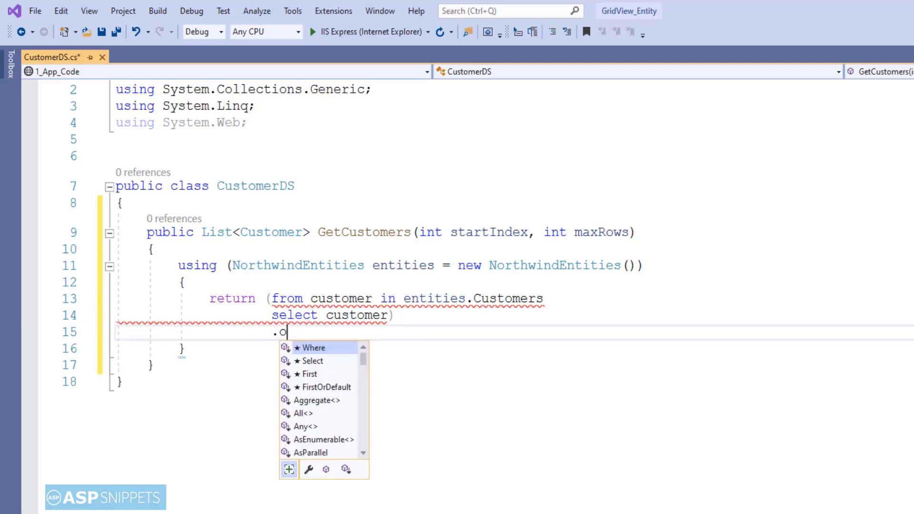
pyautogui.write('rderBy(')
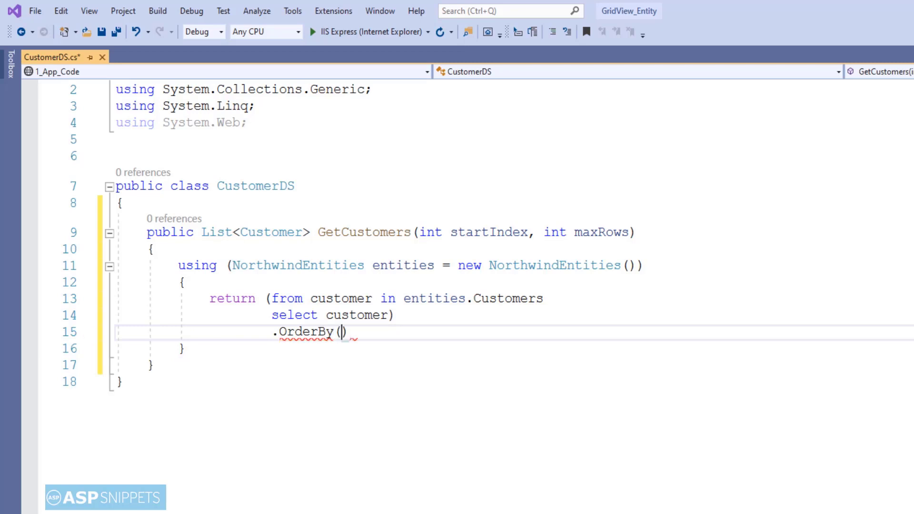
pyautogui.write('customer')
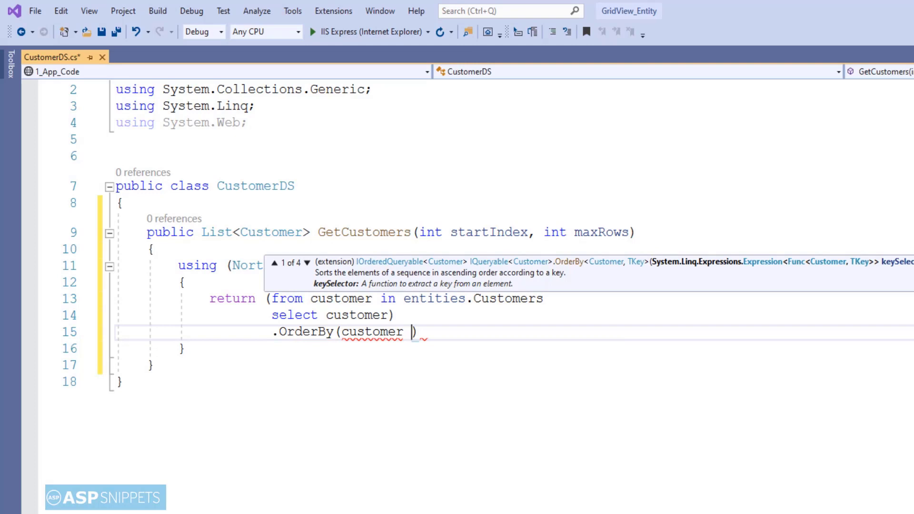
pyautogui.write('=> c')
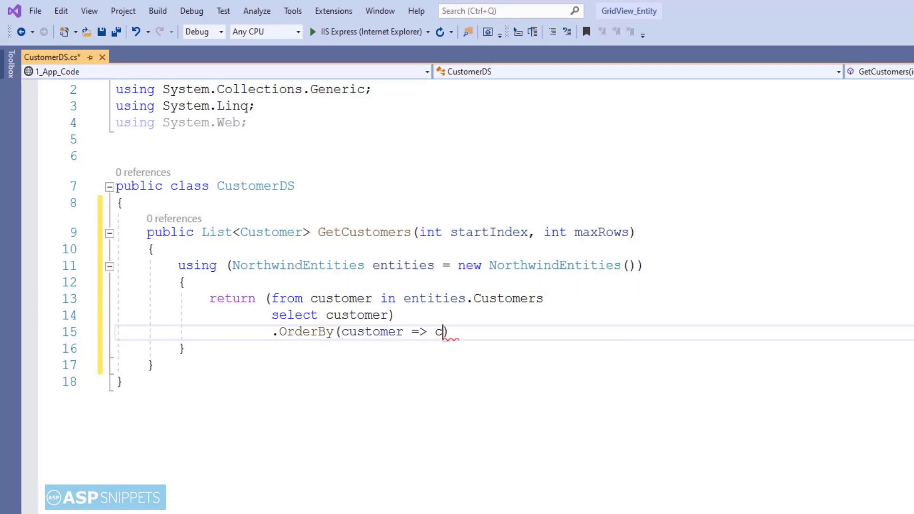
pyautogui.write('ustomer.CustomerID')
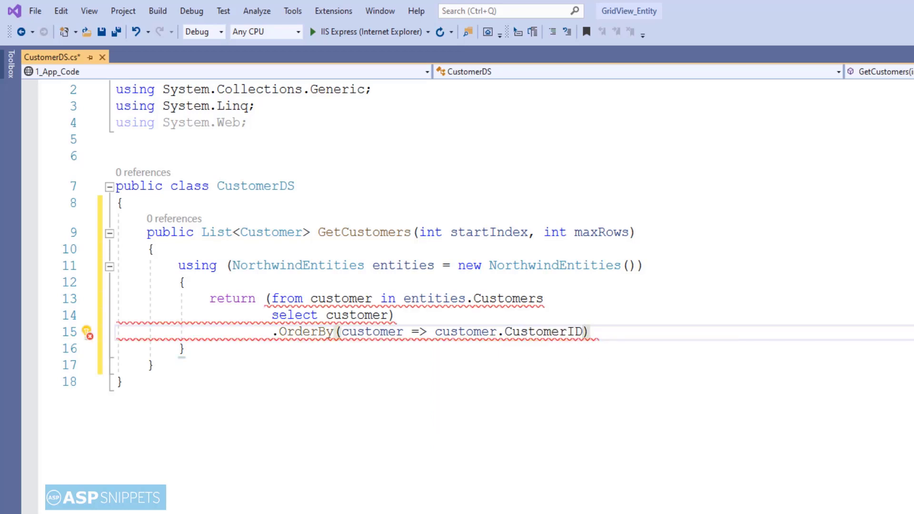
pyautogui.write('.Ski')
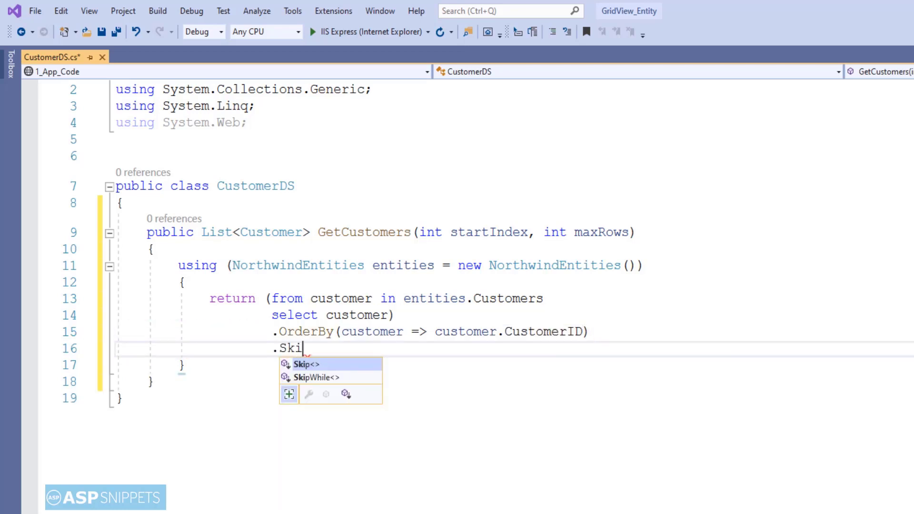
pyautogui.write('p(star')
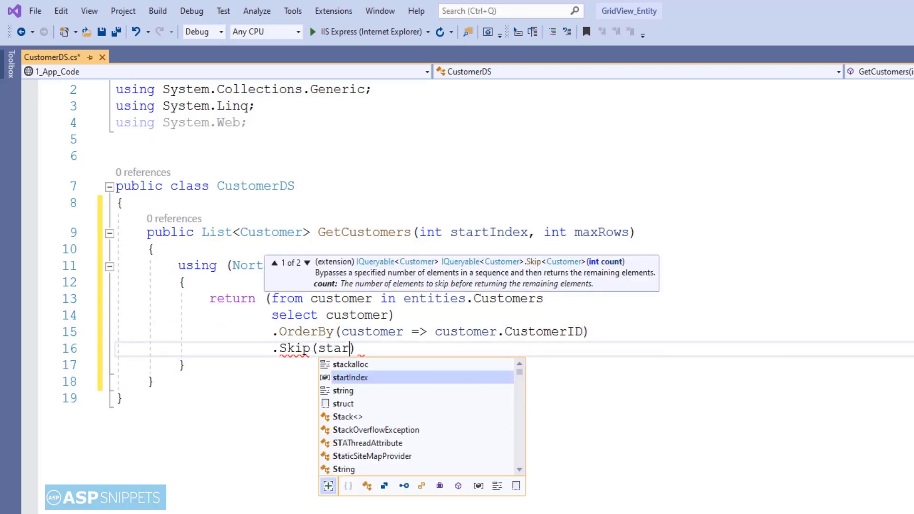
pyautogui.press('Tab')
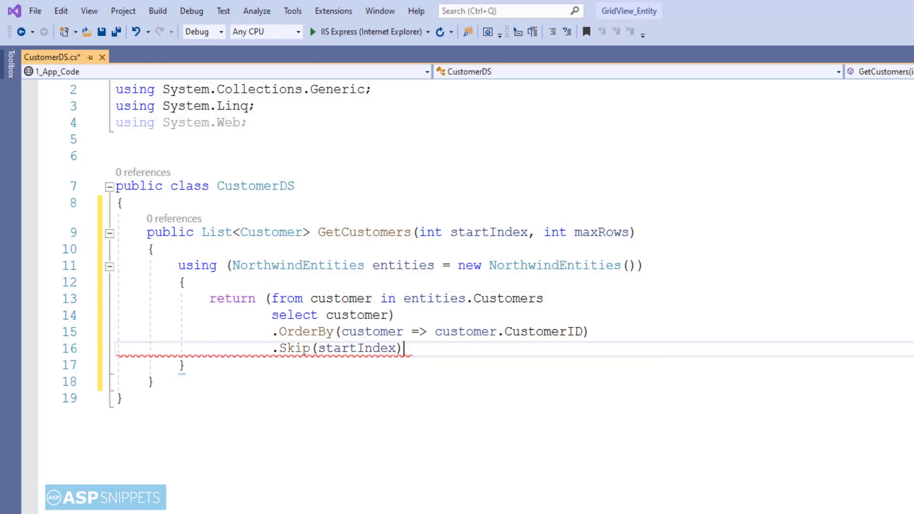
pyautogui.write('.t')
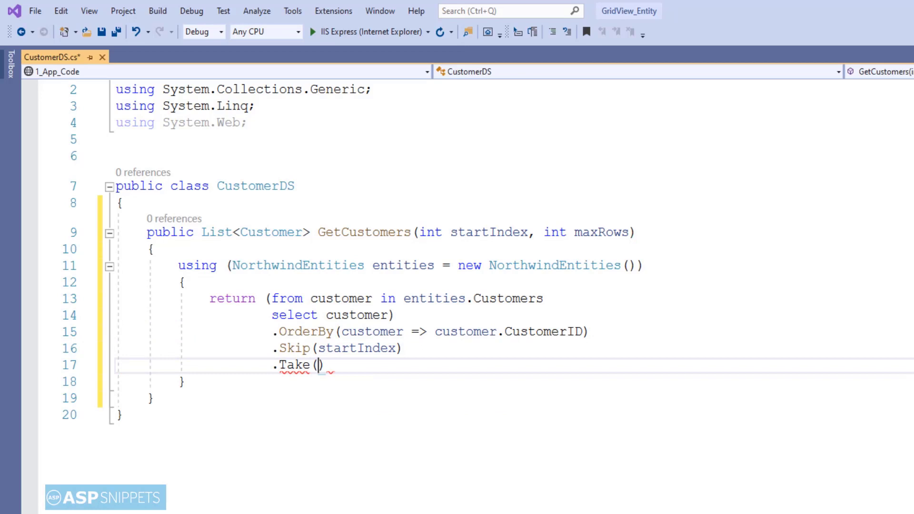
pyautogui.write('maxRows')
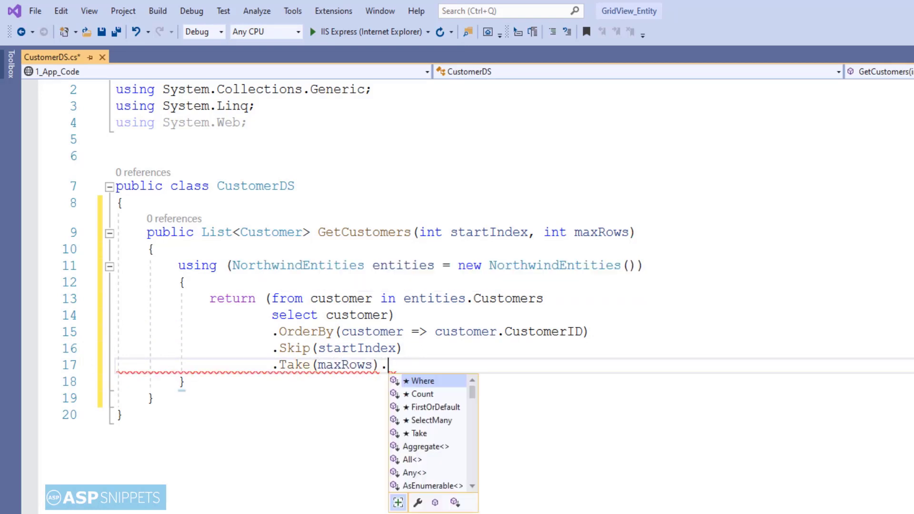
pyautogui.write('tol')
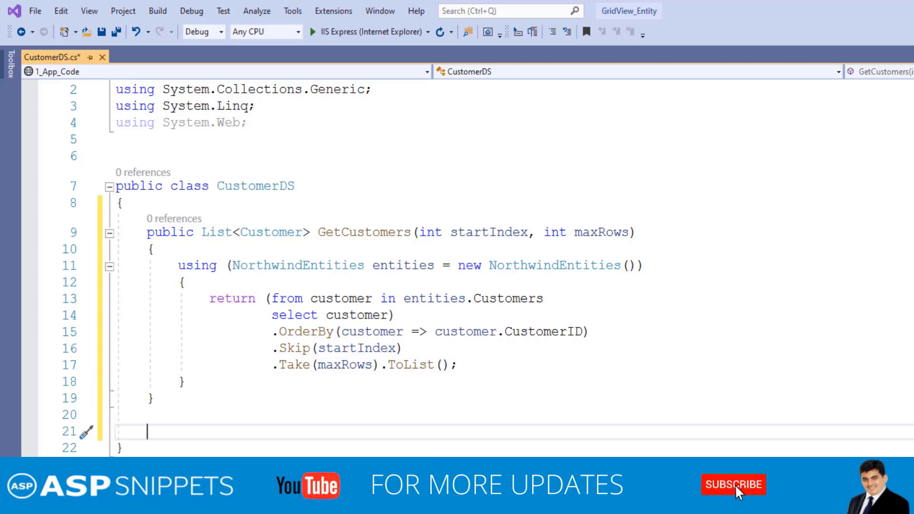
pyautogui.click(733, 484)
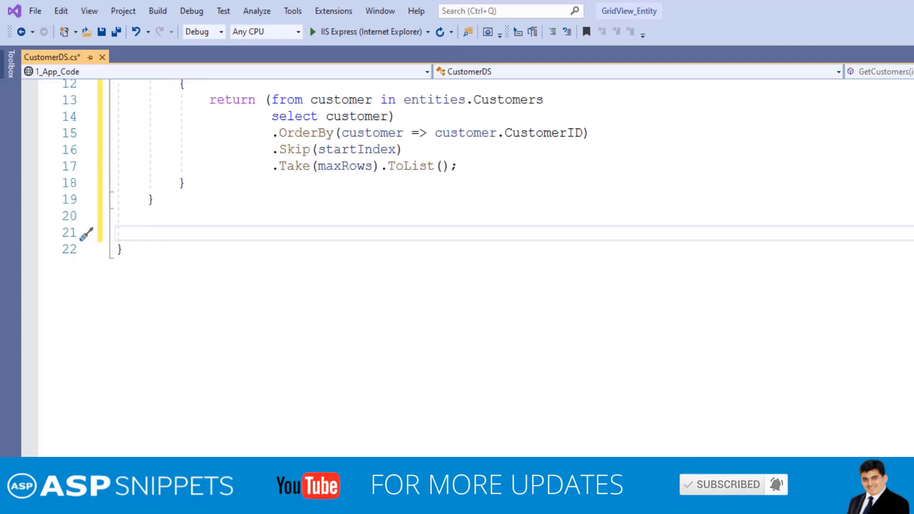
# - Write public int GetCustomersCount() returning entities.Customers.Count() via NorthwindEntities and save
pyautogui.write('public int')
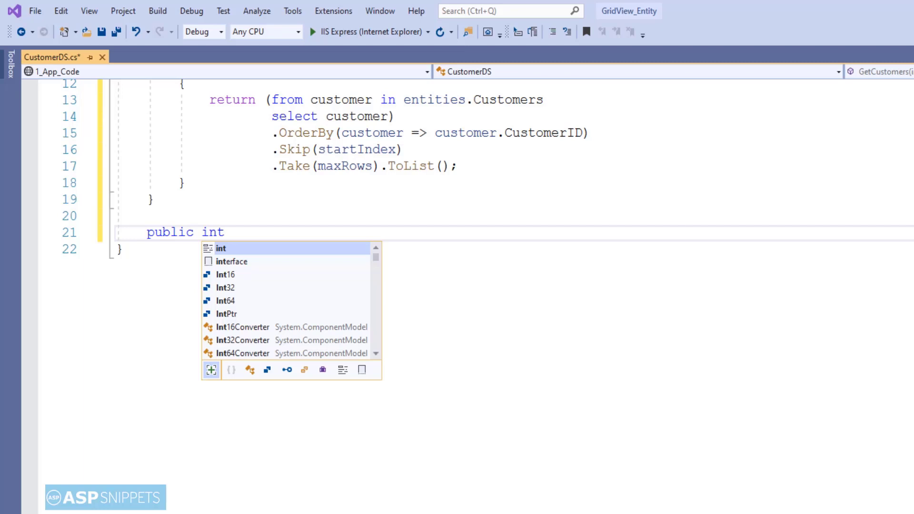
pyautogui.write('GetCustomer')
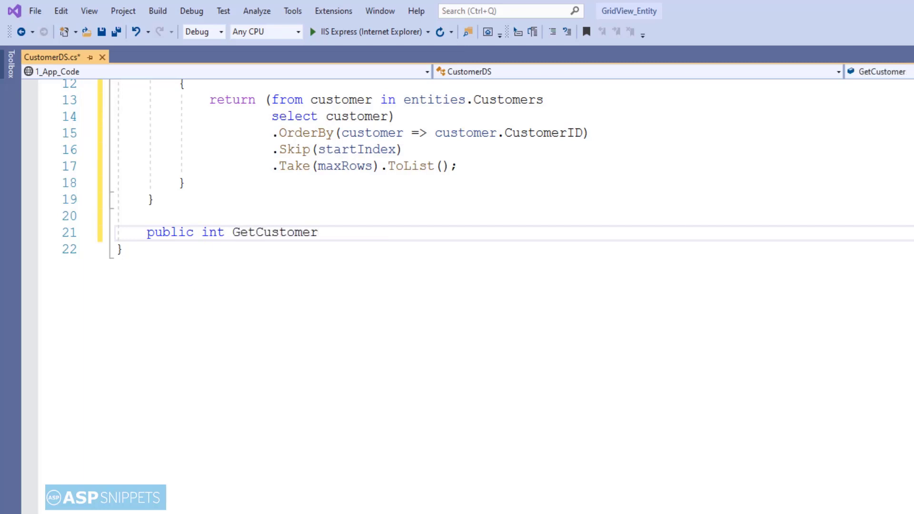
pyautogui.write('sCount()')
pyautogui.write('{')
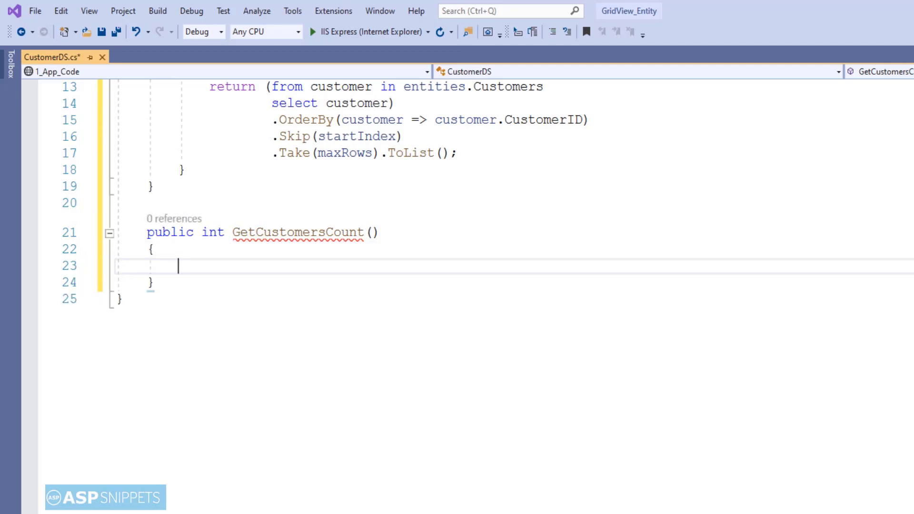
pyautogui.write('using (north)')
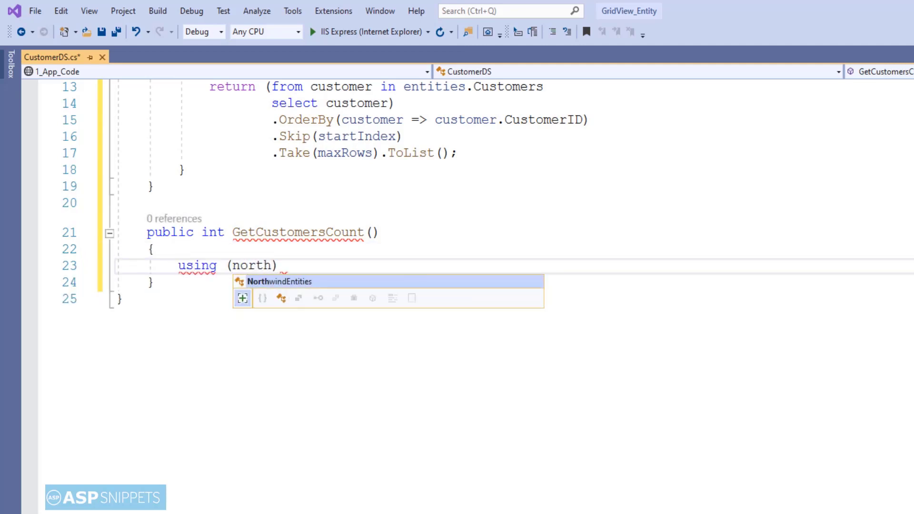
pyautogui.write('NorthwindEntities entities')
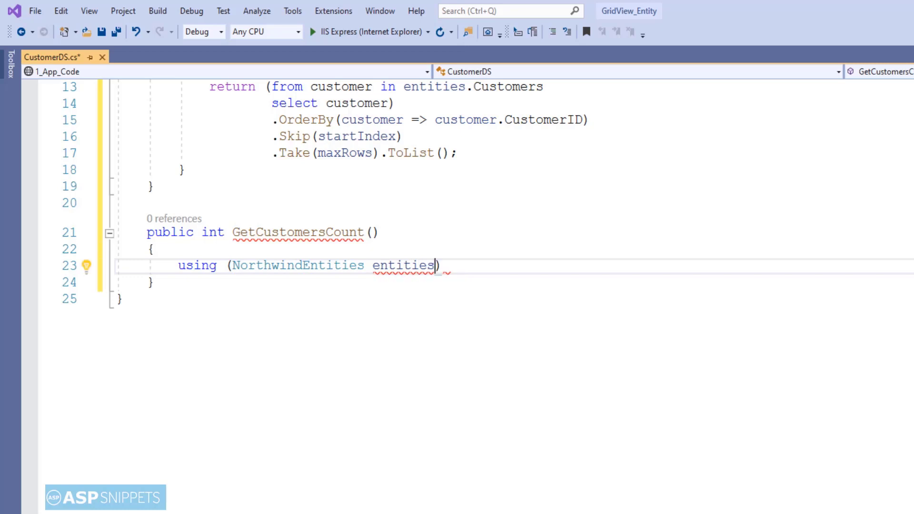
pyautogui.write('= new n')
pyautogui.write('{ ')
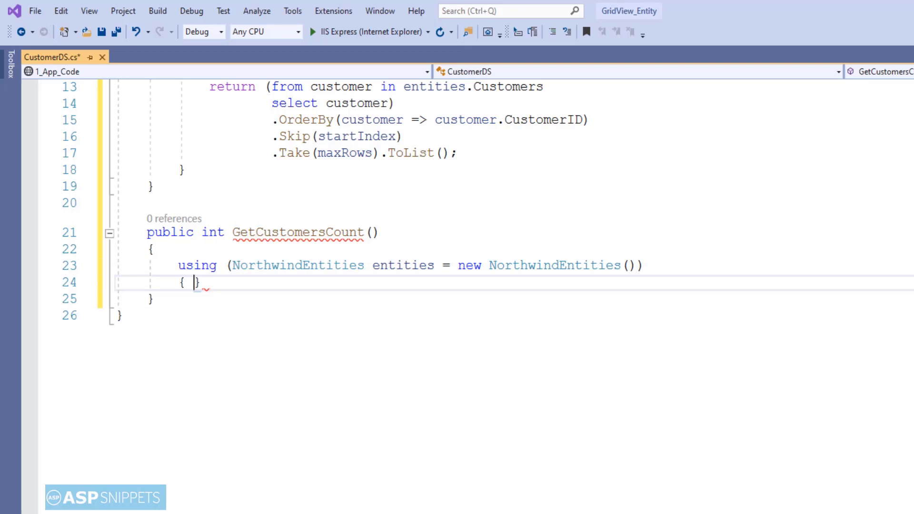
pyautogui.write('retu')
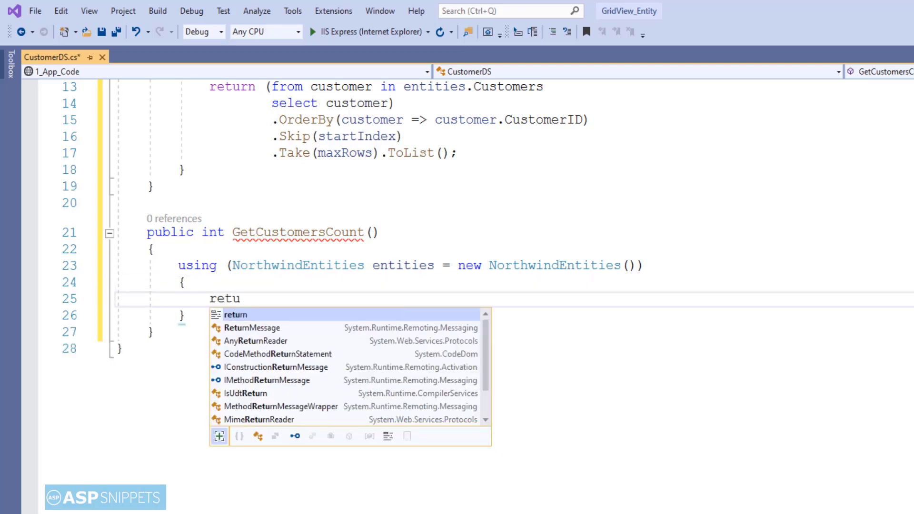
pyautogui.write('rn entities.Customers.Count(')
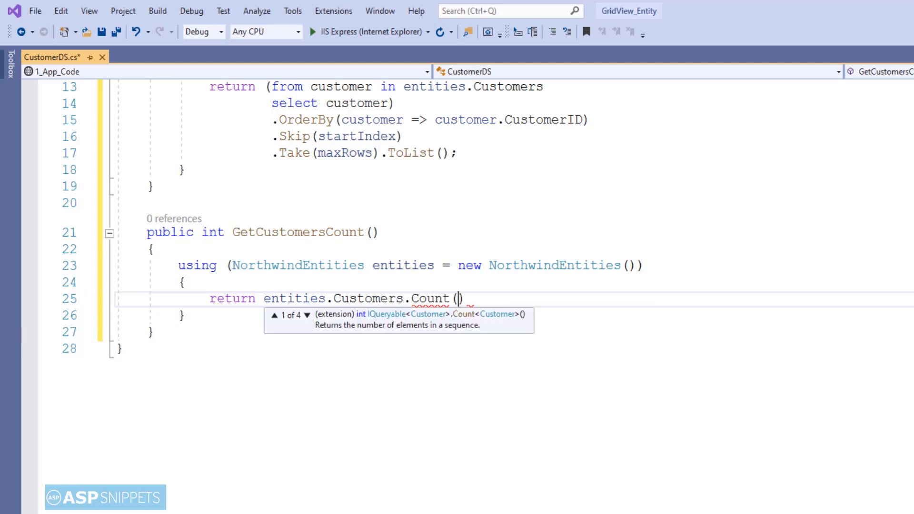
pyautogui.write(';')
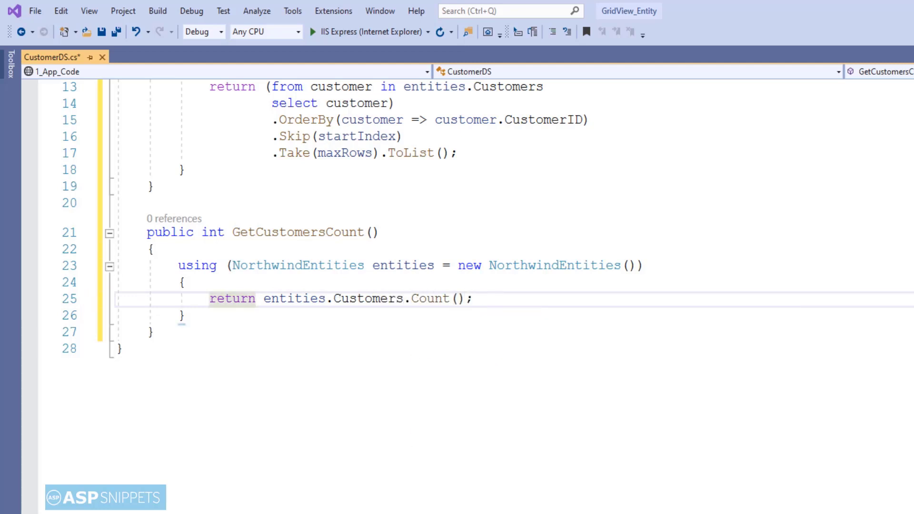
pyautogui.press('ctrl+s')
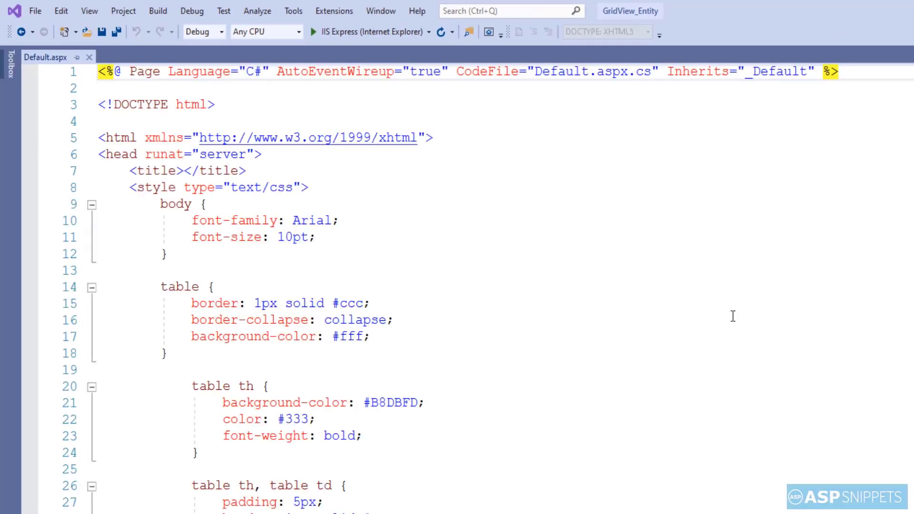
# - Add asp:GridView gvCustomers with AutoGenerateColumns false, PageSize 10 and AllowPaging true
pyautogui.scroll(-3)
pyautogui.write('<')
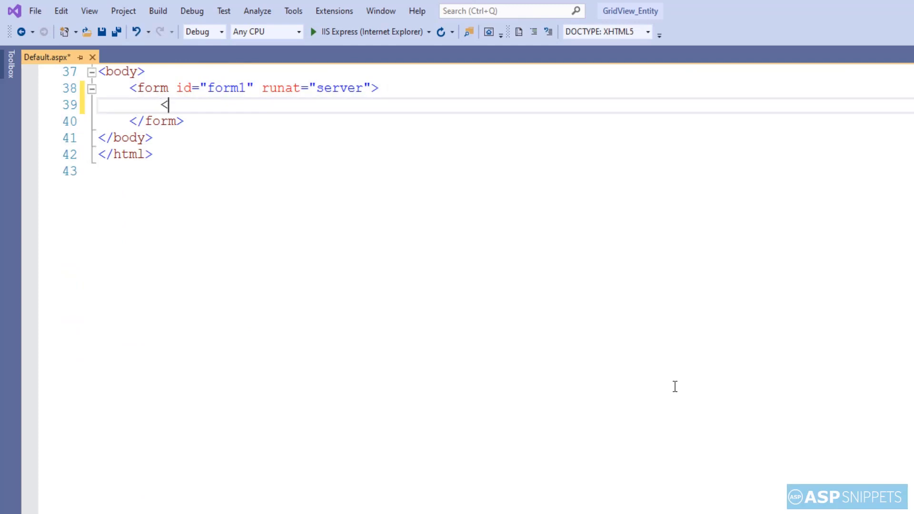
pyautogui.write('asp:GridView')
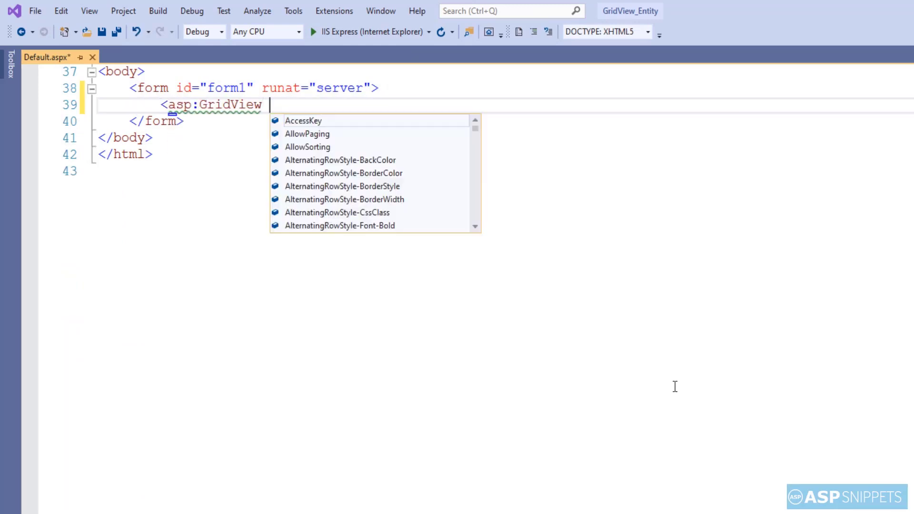
pyautogui.write('ID="gvCustomer"')
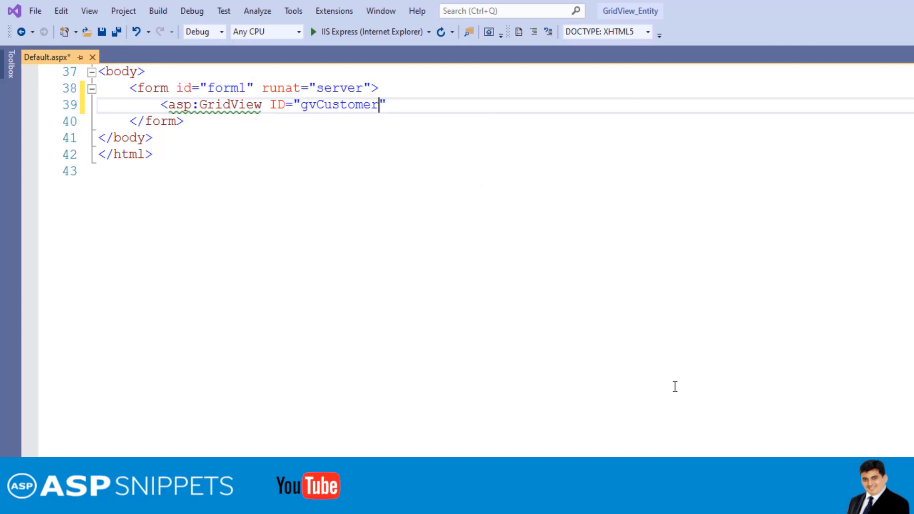
pyautogui.write('s')
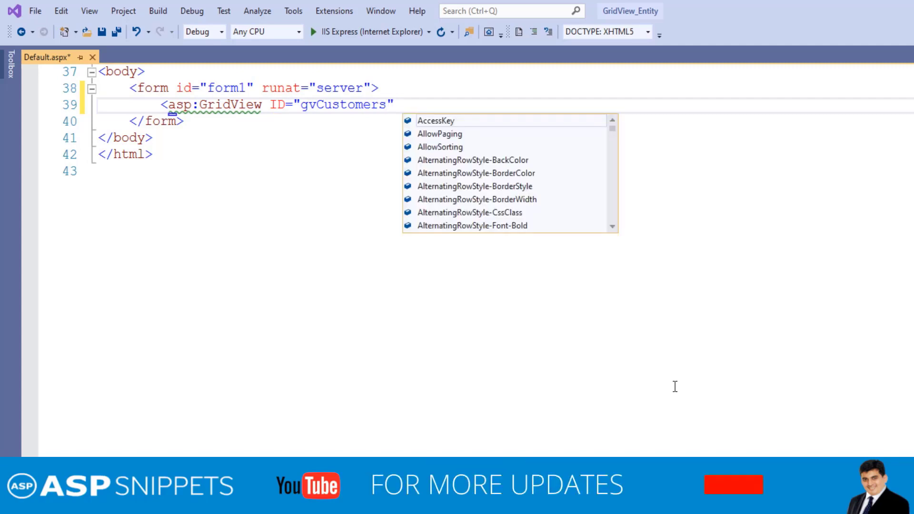
pyautogui.write('runat="')
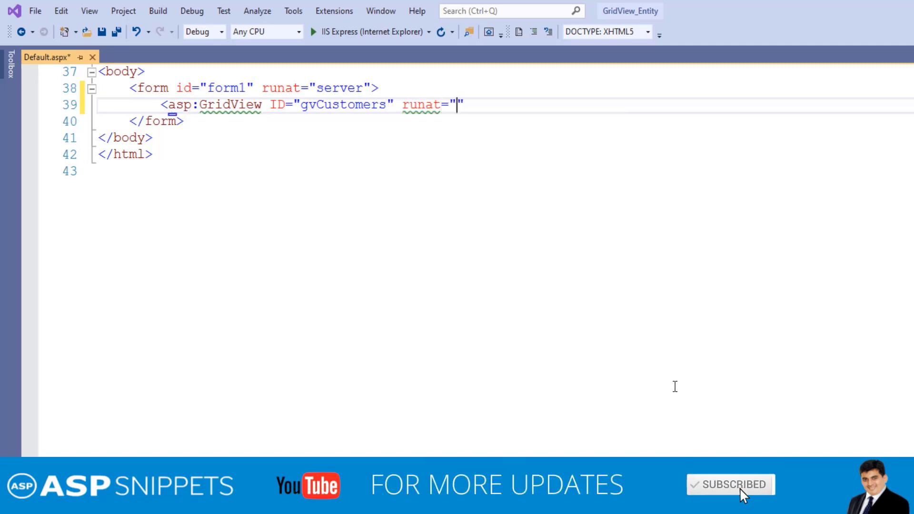
pyautogui.write('server')
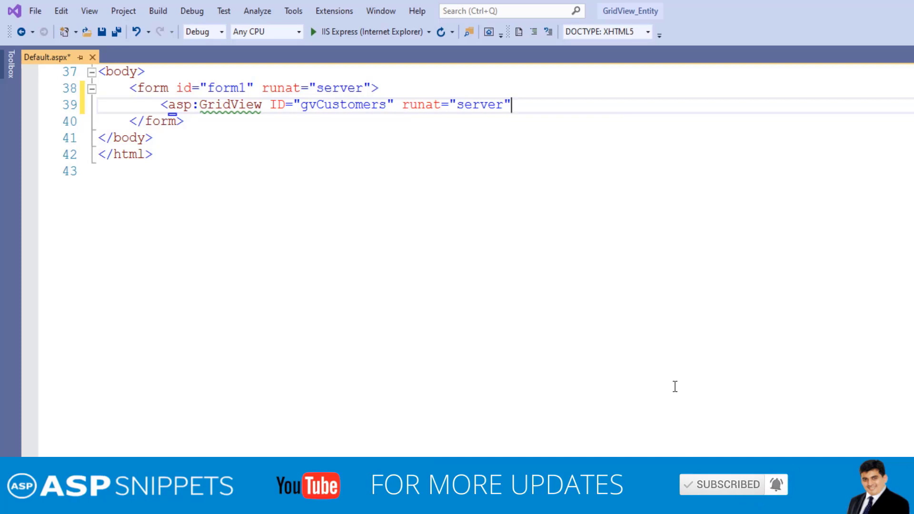
pyautogui.write('AutoGenerateColumns=""')
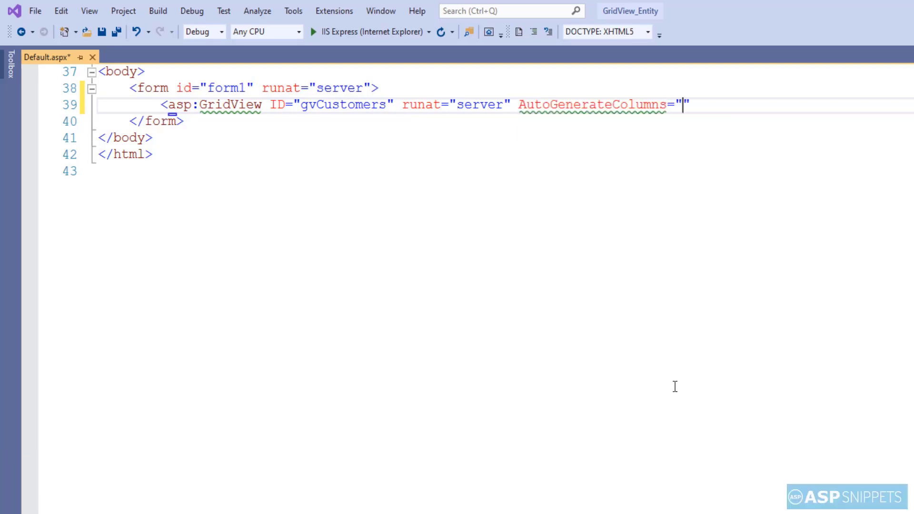
pyautogui.write('false')
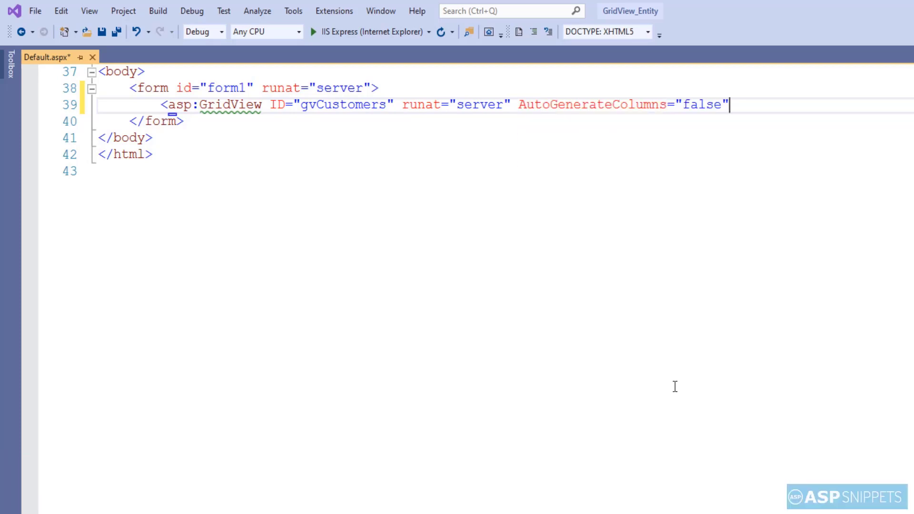
pyautogui.write('page')
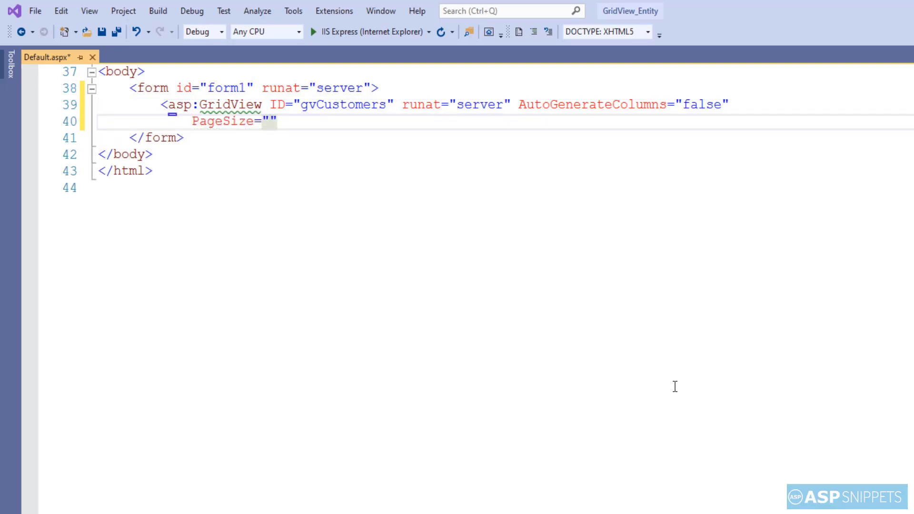
pyautogui.write('10 a')
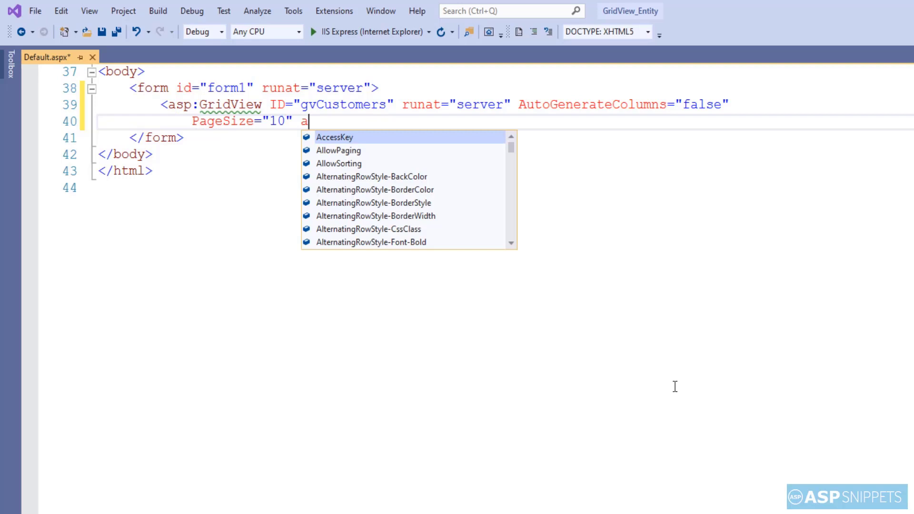
pyautogui.write('llowPaging="true">')
pyautogui.write('<Columns')
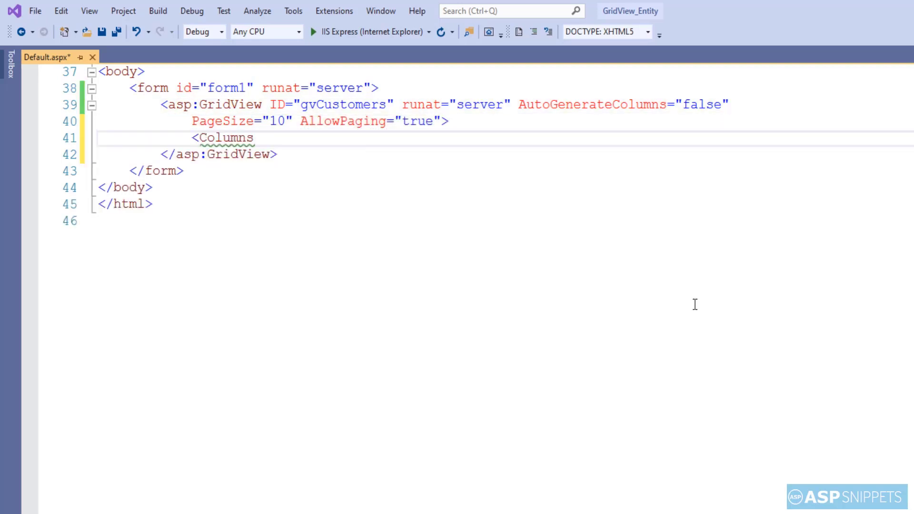
# - Add bound columns CustomerId, ContactName, City and Country to the GridView
pyautogui.write('<asp:BoundField')
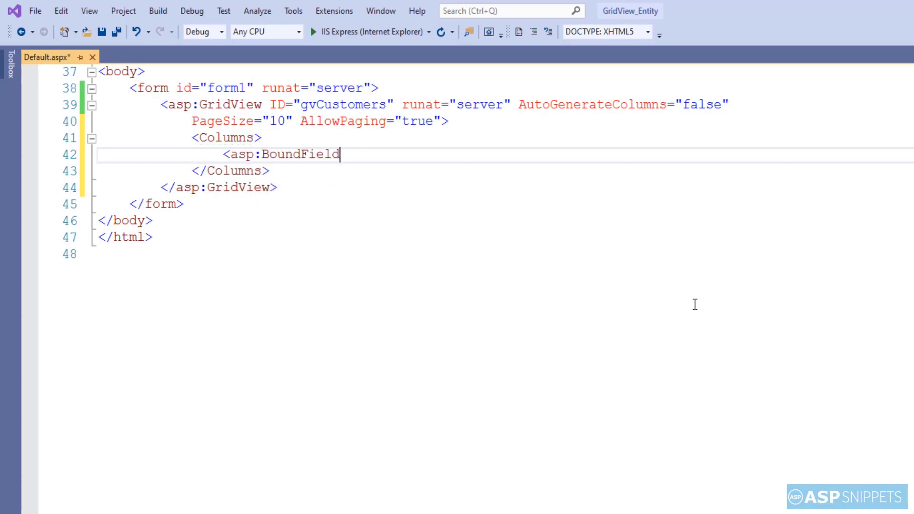
pyautogui.write('DataField="CustomerId"')
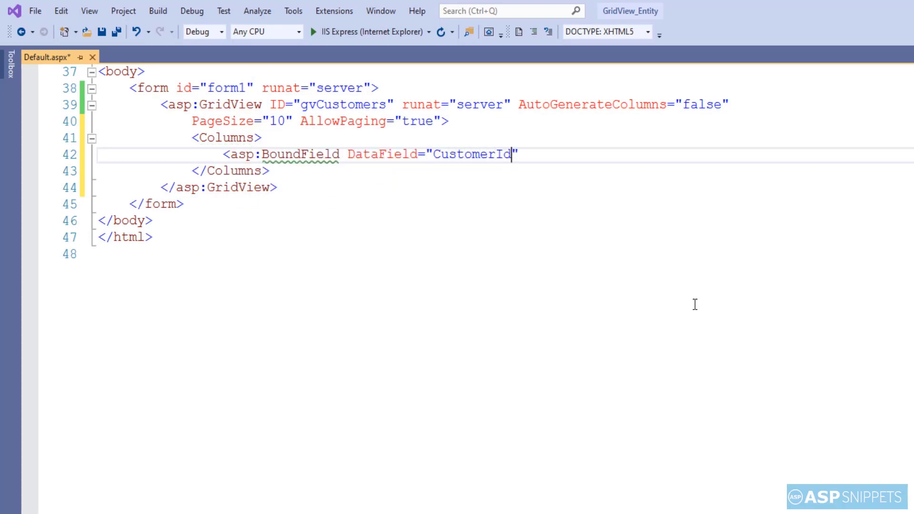
pyautogui.write('HeaderText=""')
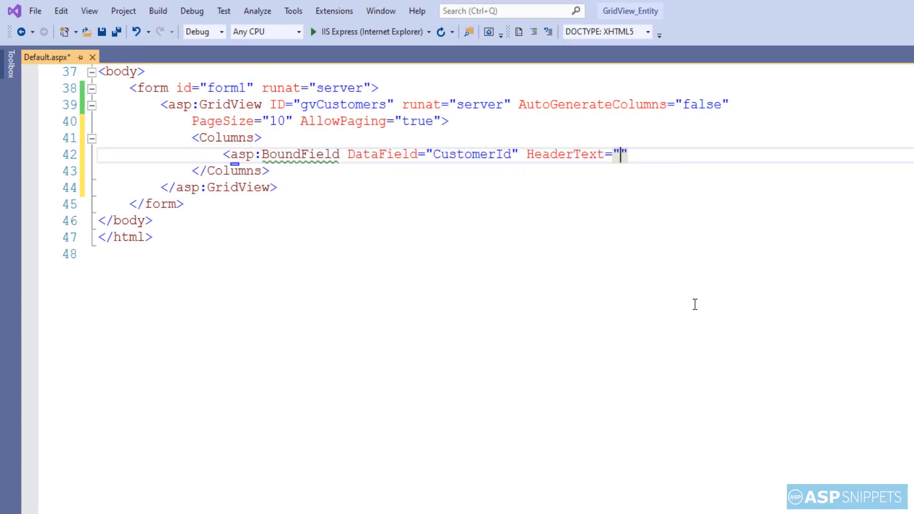
pyautogui.write('Customer Id')
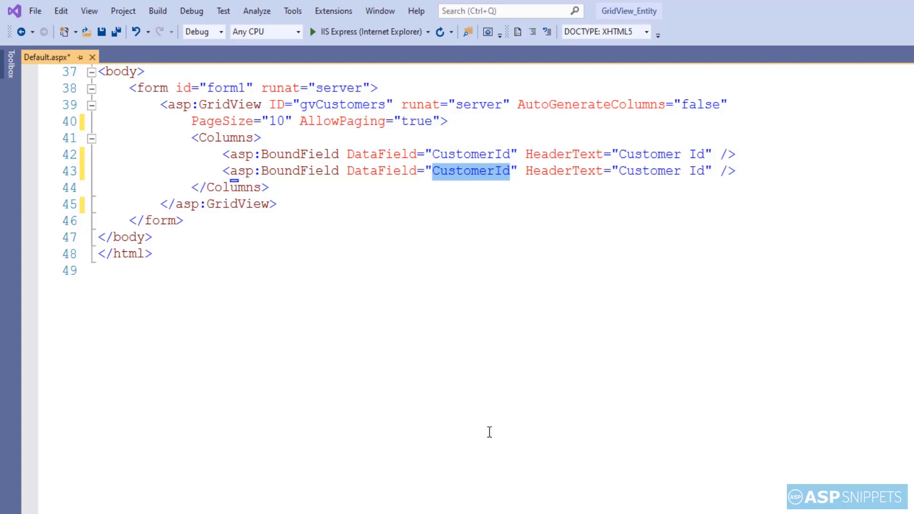
pyautogui.write('ContactName')
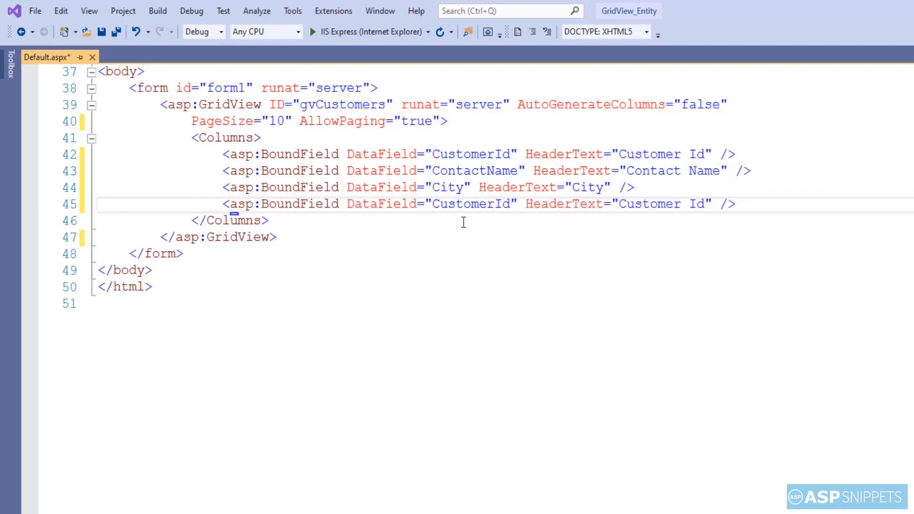
pyautogui.write('Country')
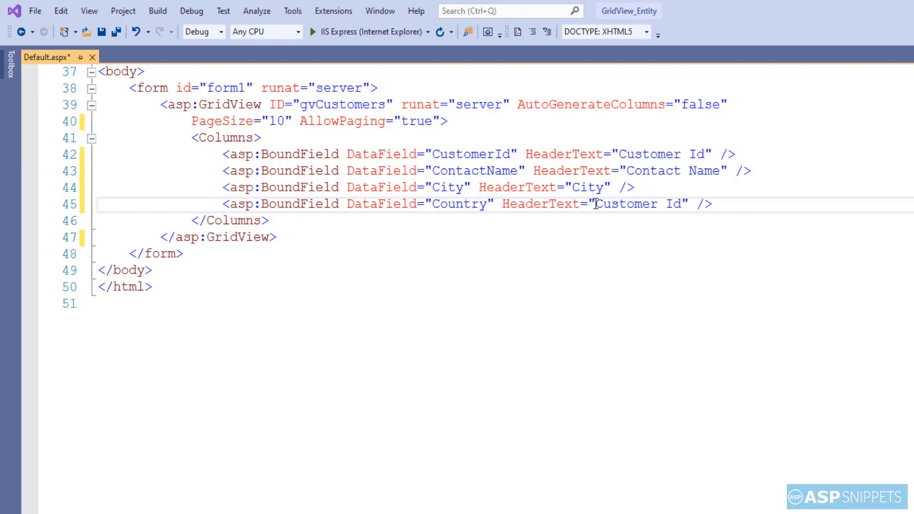
pyautogui.write('Country')
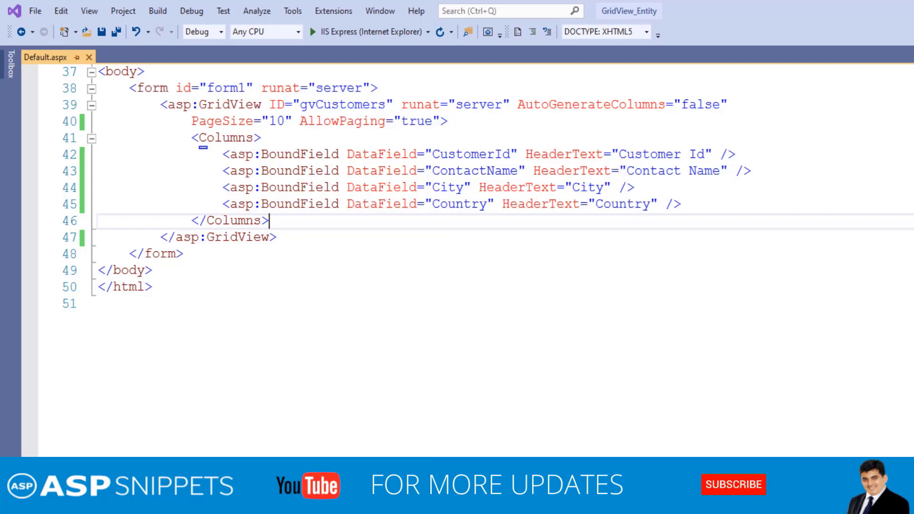
pyautogui.click(733, 485)
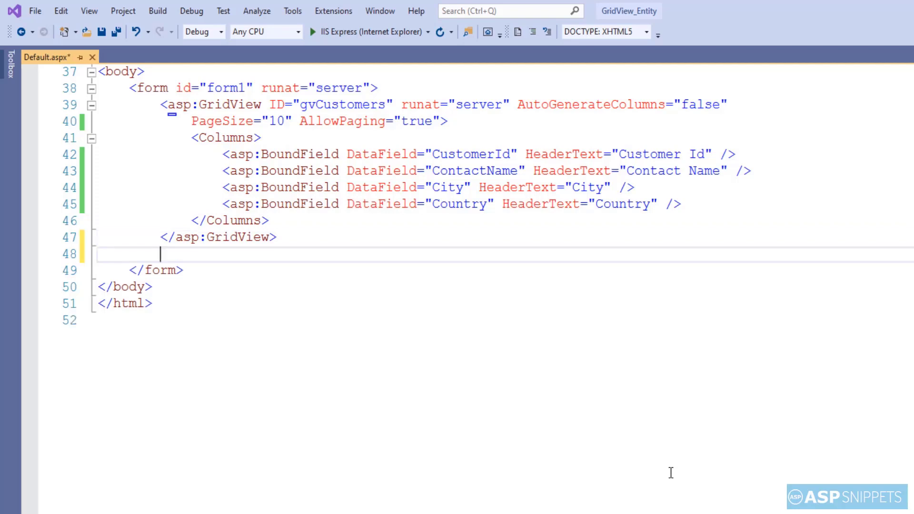
# - Add asp:ObjectDataSource dsCustomers with EnablePaging true, SelectMethod GetCustomers and SelectCountMethod GetCustomersCount
pyautogui.write('<asp:ObjectDataSource ID="')
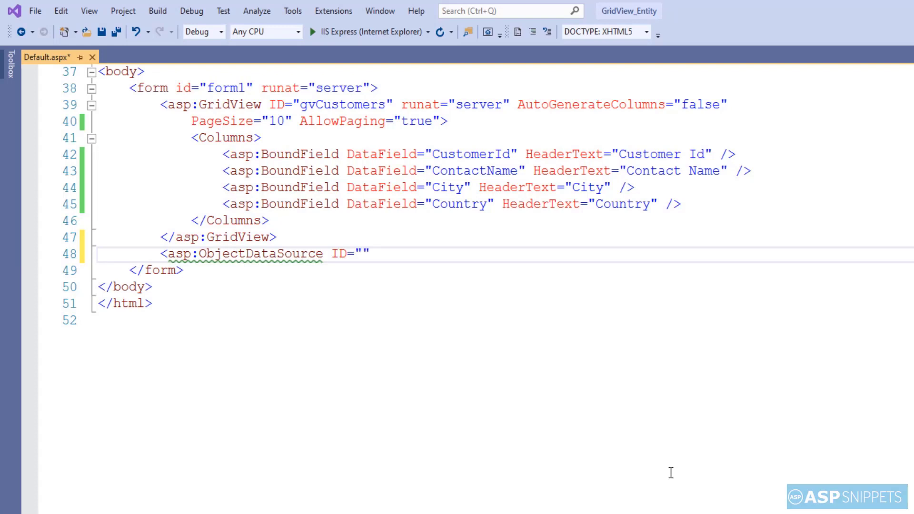
pyautogui.write('dsCustomer')
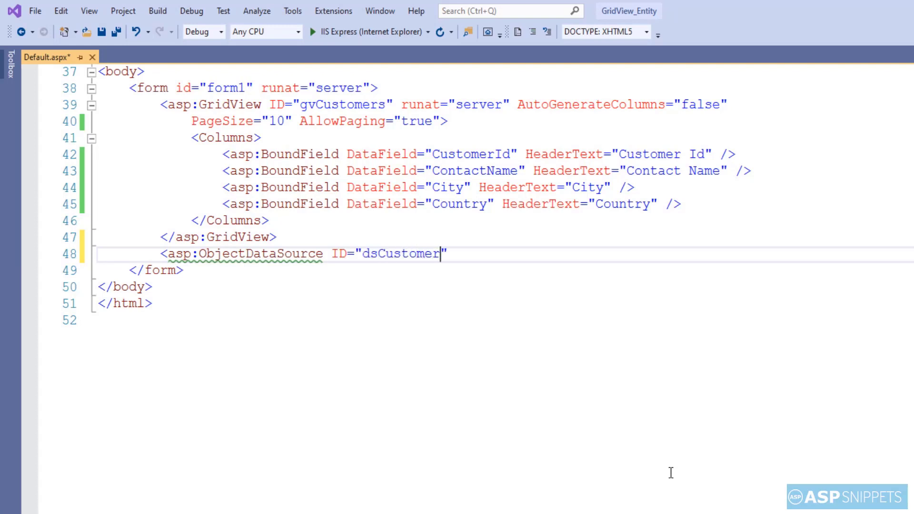
pyautogui.write('s')
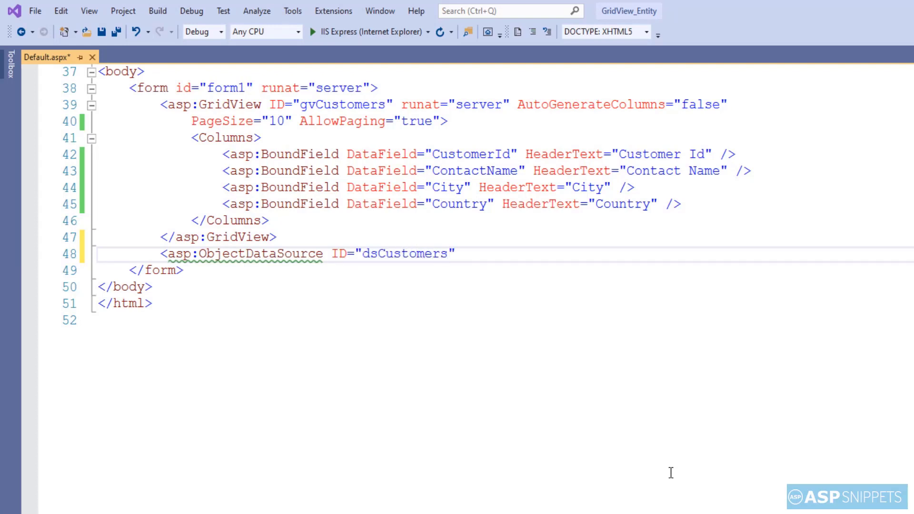
pyautogui.write('runat="')
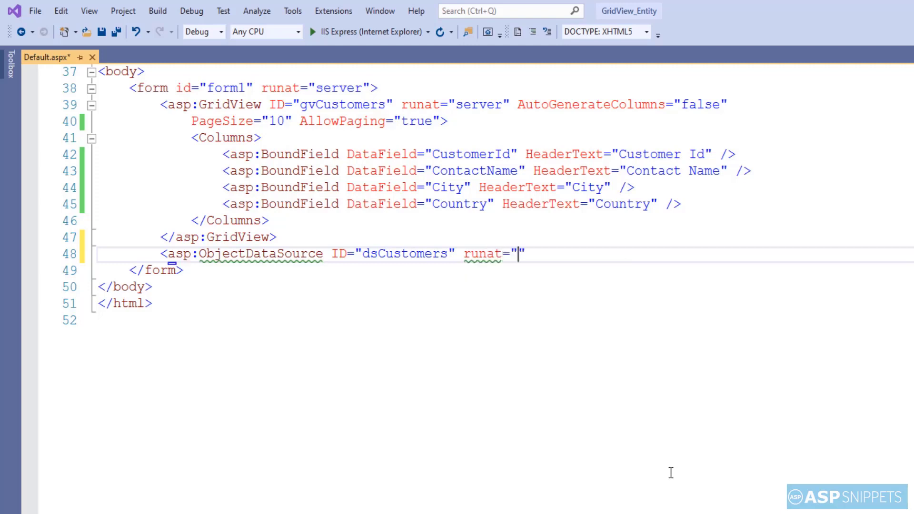
pyautogui.write('server')
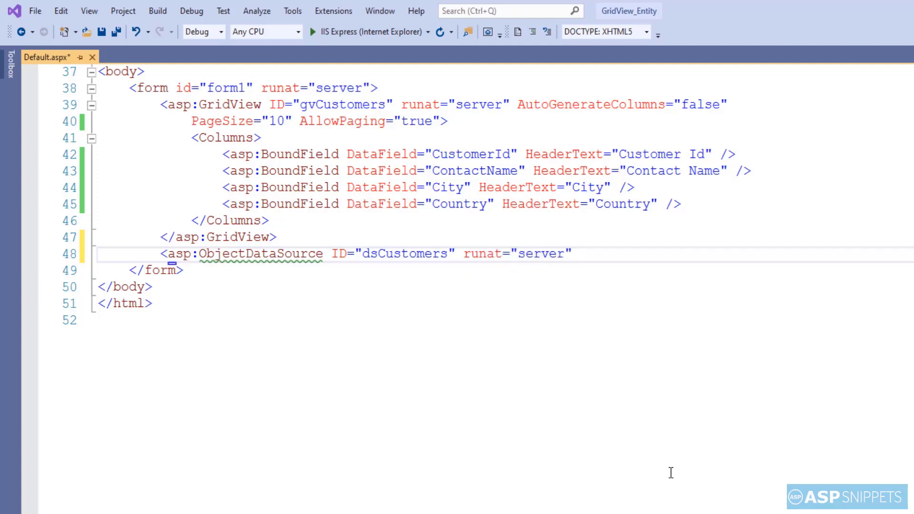
pyautogui.write('enab')
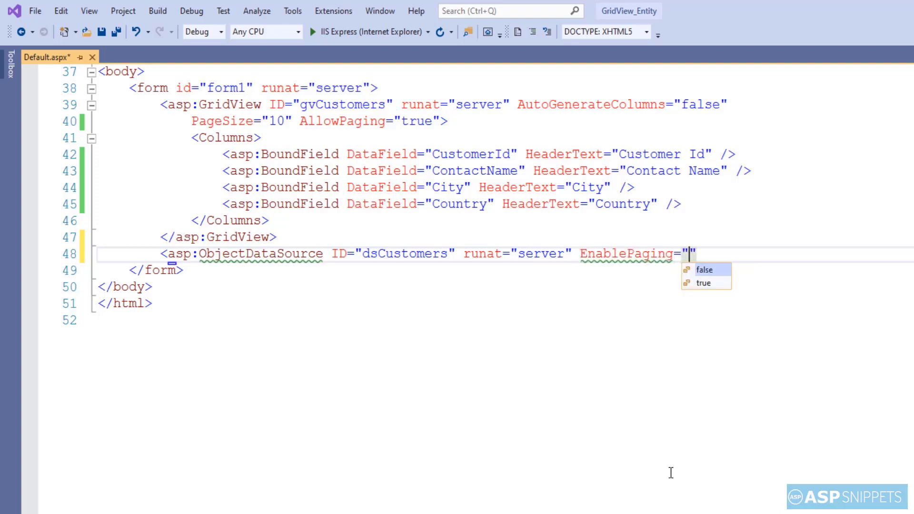
pyautogui.write('true')
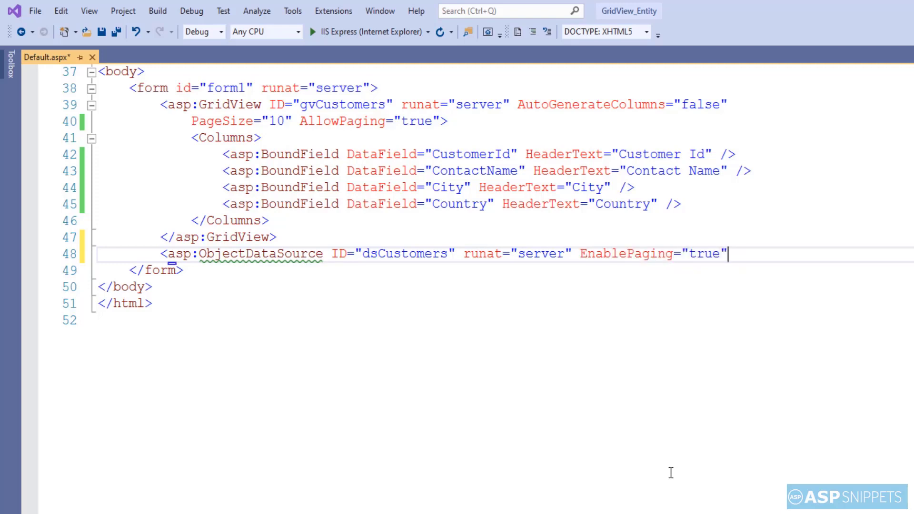
pyautogui.write('sele')
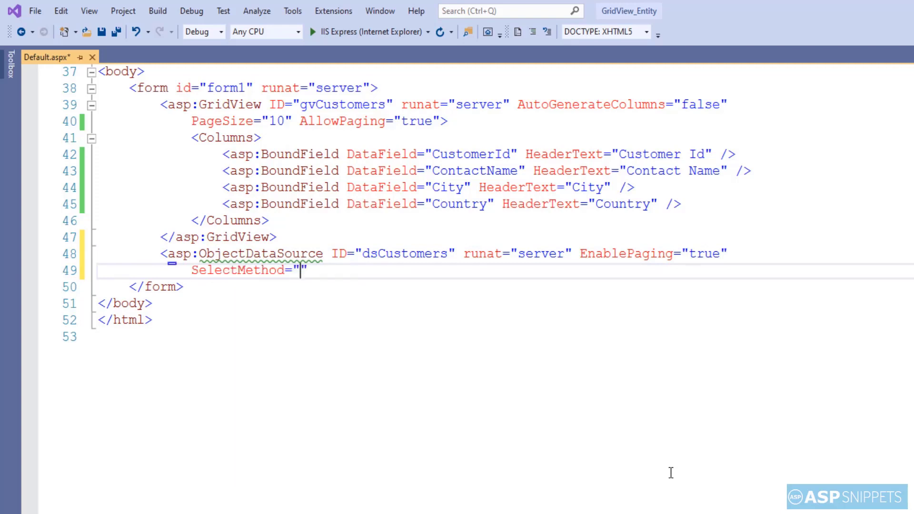
pyautogui.write('Get')
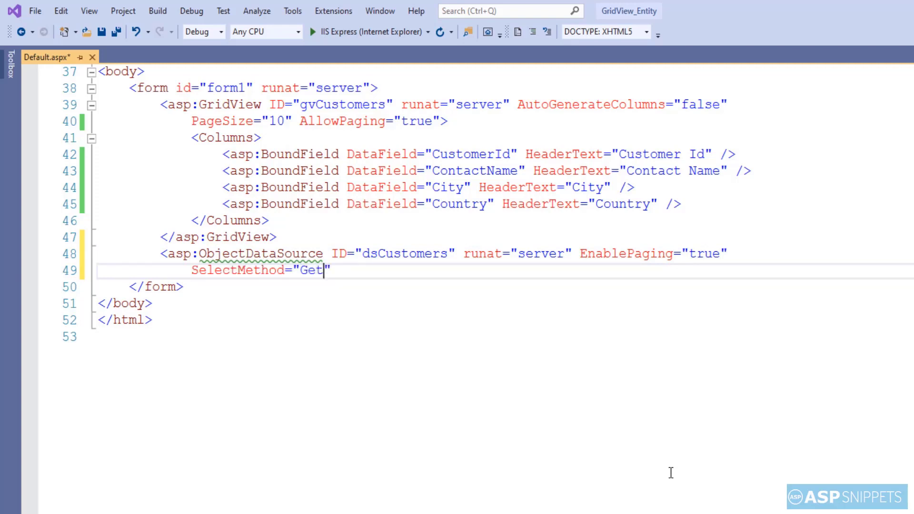
pyautogui.write('Customers')
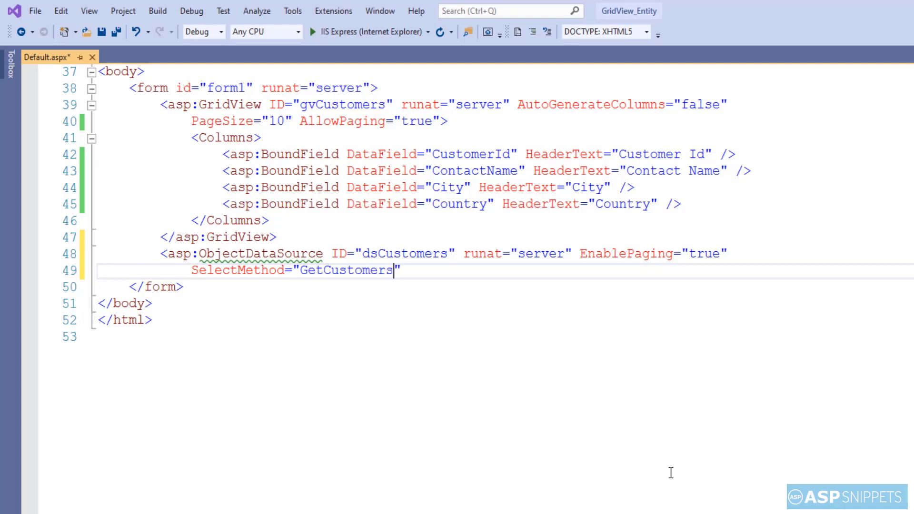
pyautogui.write('se')
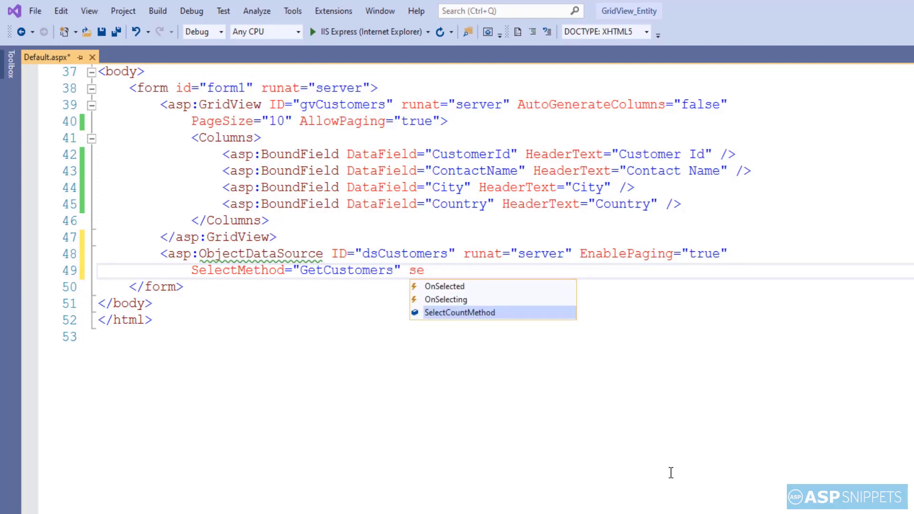
pyautogui.write('SelectCountMethod="Get"')
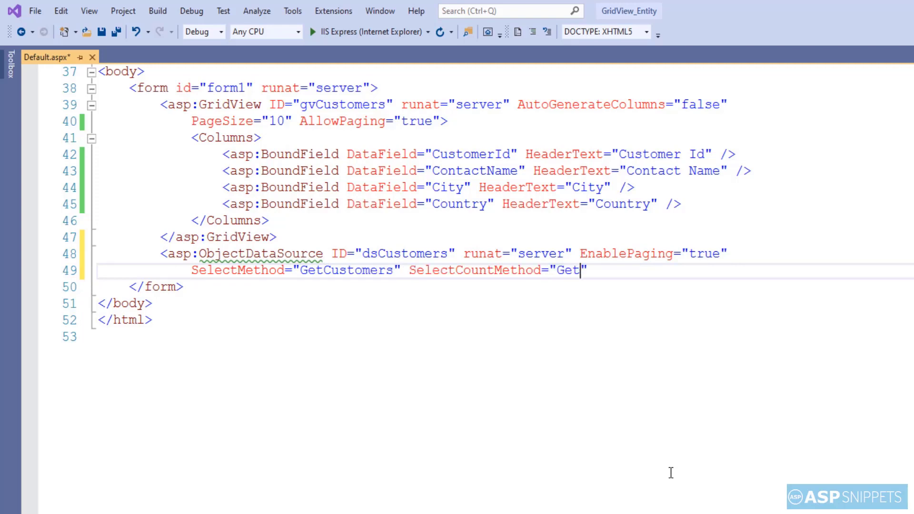
pyautogui.write('Customers')
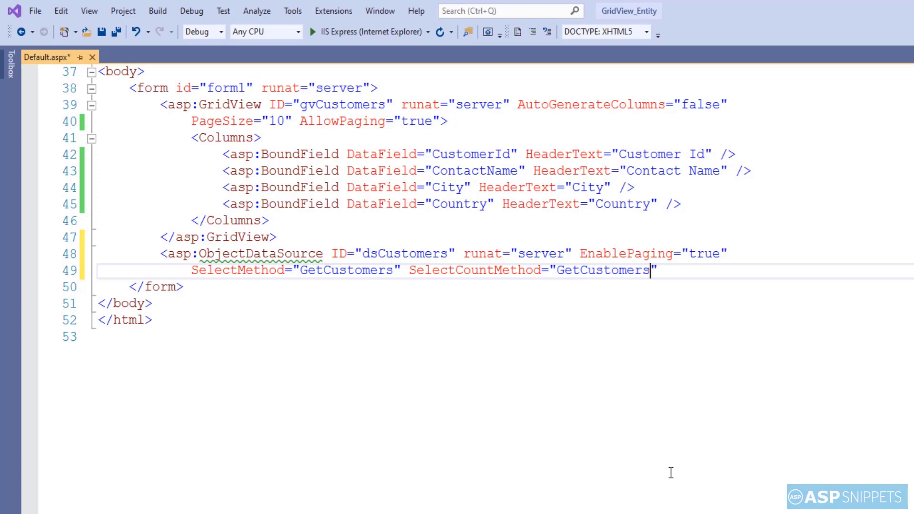
pyautogui.write('Count')
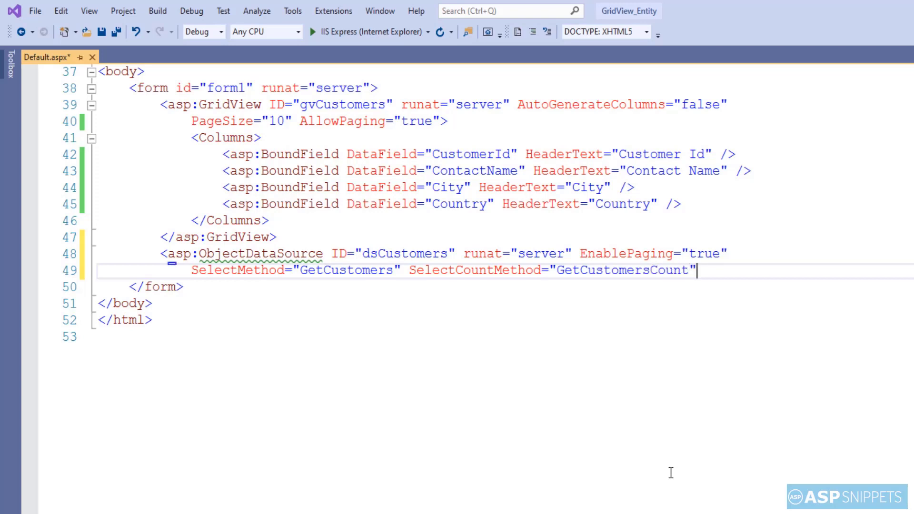
# - Set TypeName CustomerDS, MaximumRowsParameterName maxRows and StartRowIndexParameterName startIndex, closing the tag
pyautogui.write('T')
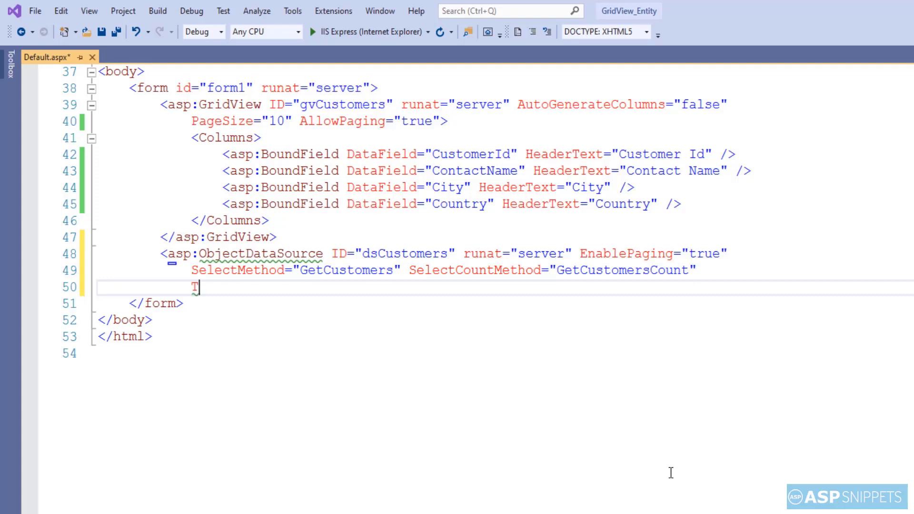
pyautogui.write('ypeN')
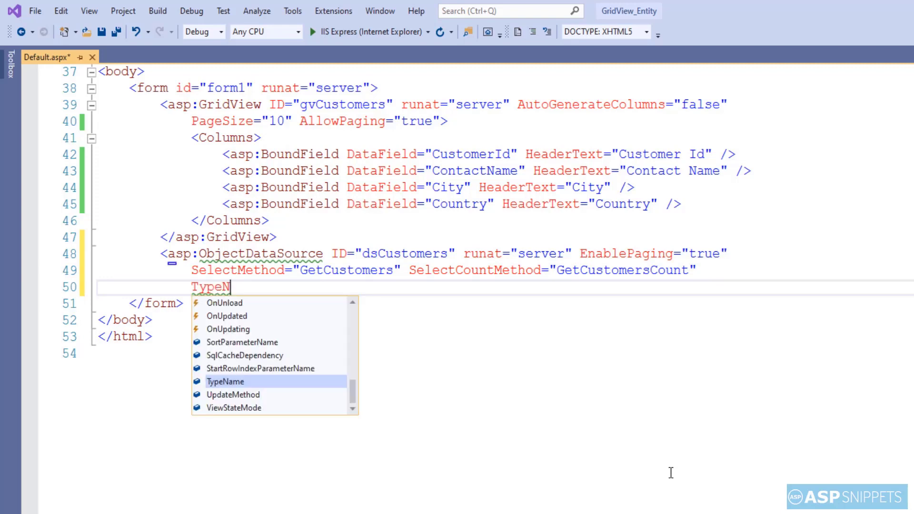
pyautogui.press('tab')
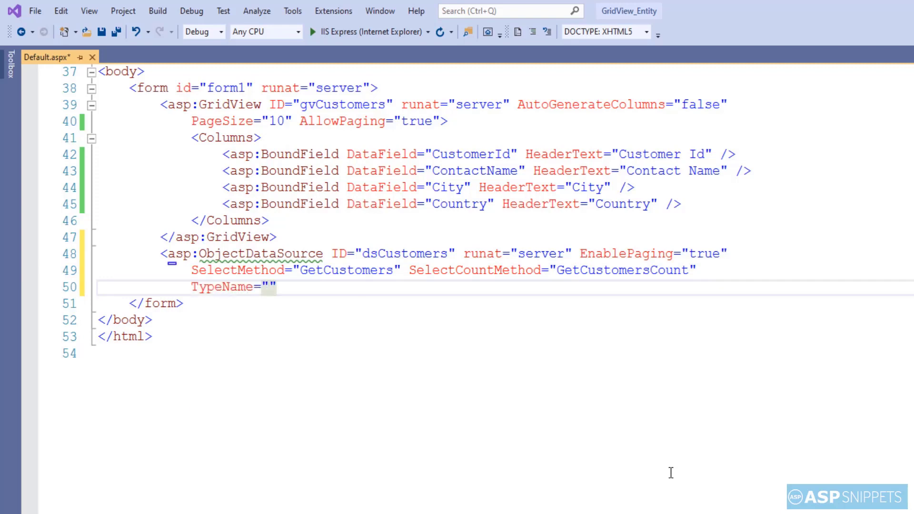
pyautogui.write('Custome')
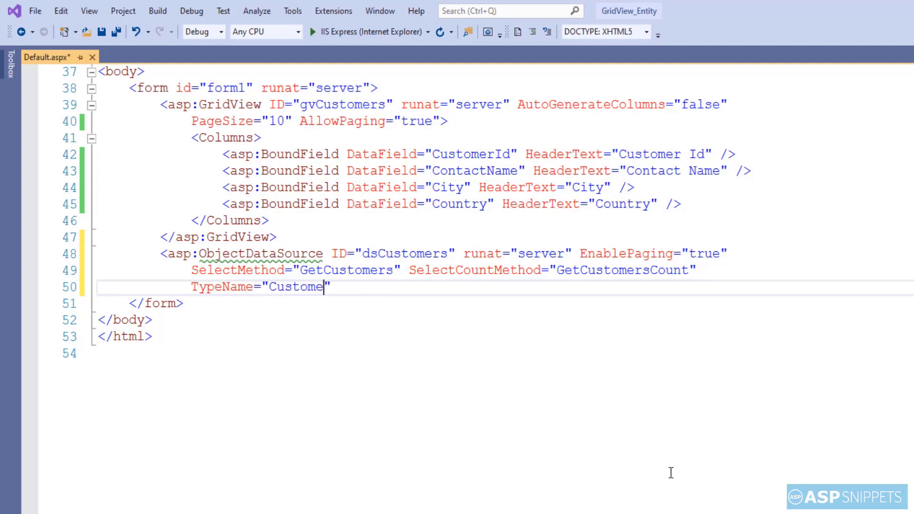
pyautogui.write('DS')
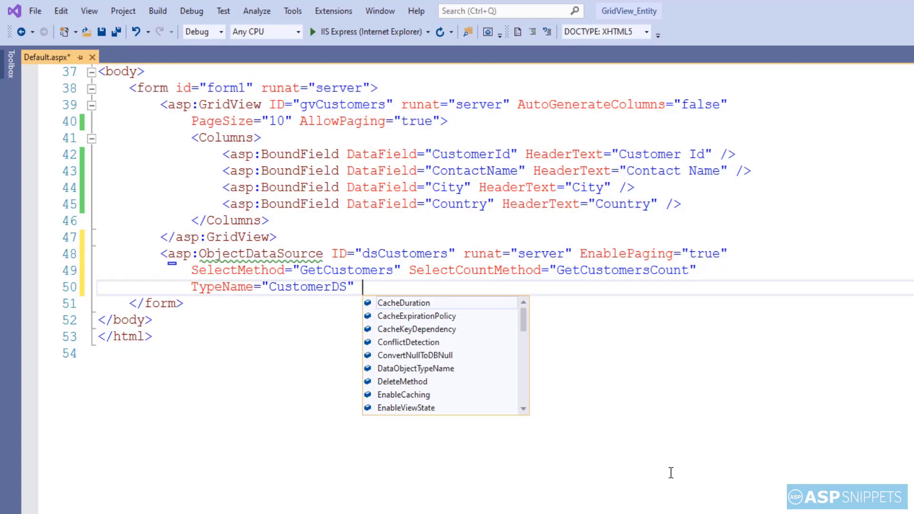
pyautogui.write('MaximumRowsParameterName=""')
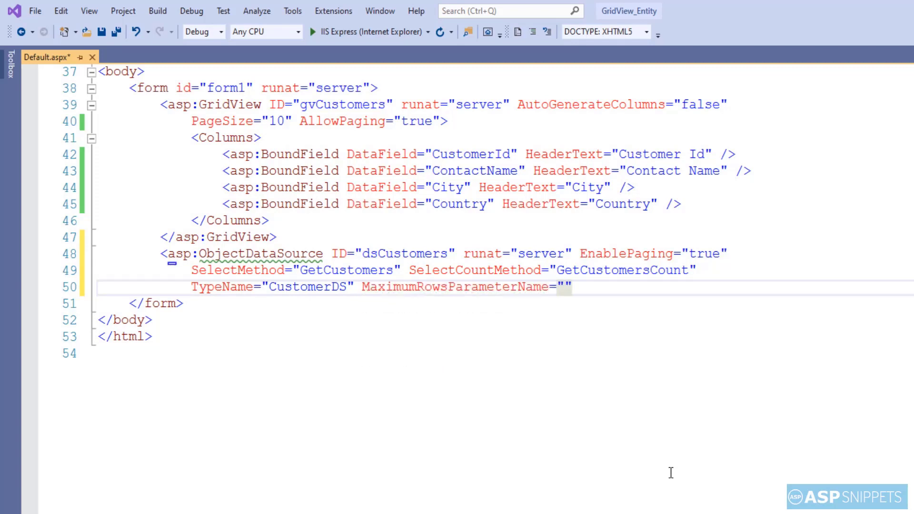
pyautogui.write('maxRows')
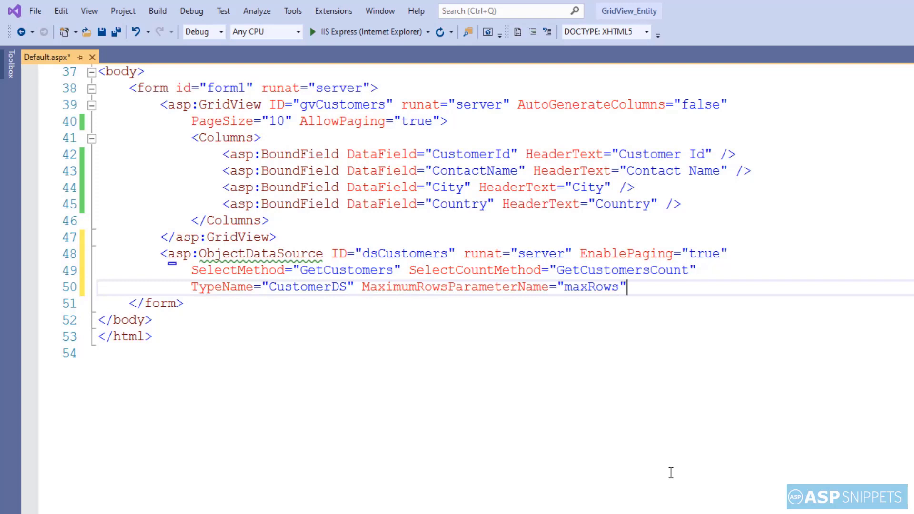
pyautogui.write('startRowIndexParameterName="st')
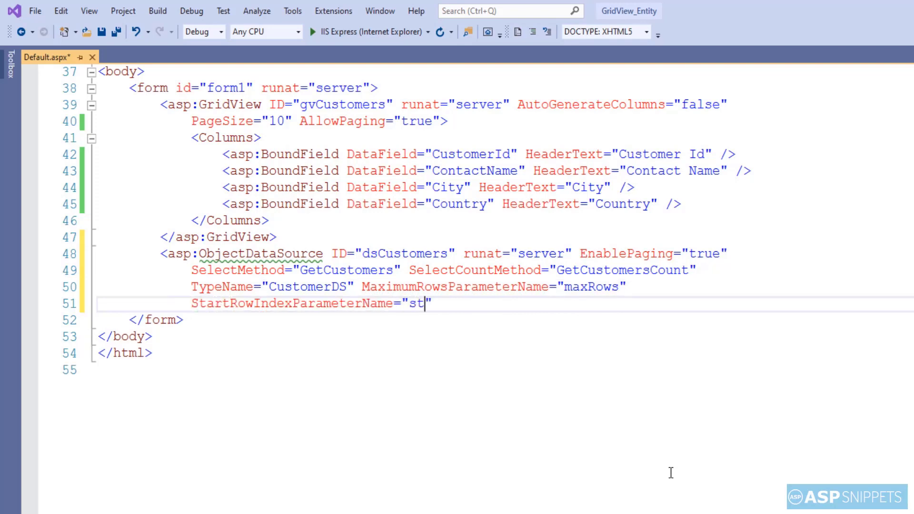
pyautogui.write('artInde')
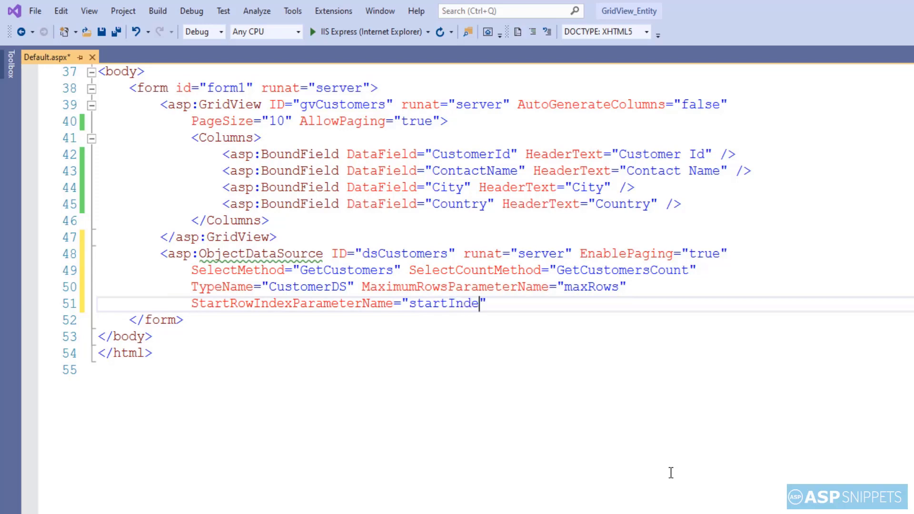
pyautogui.write('x"')
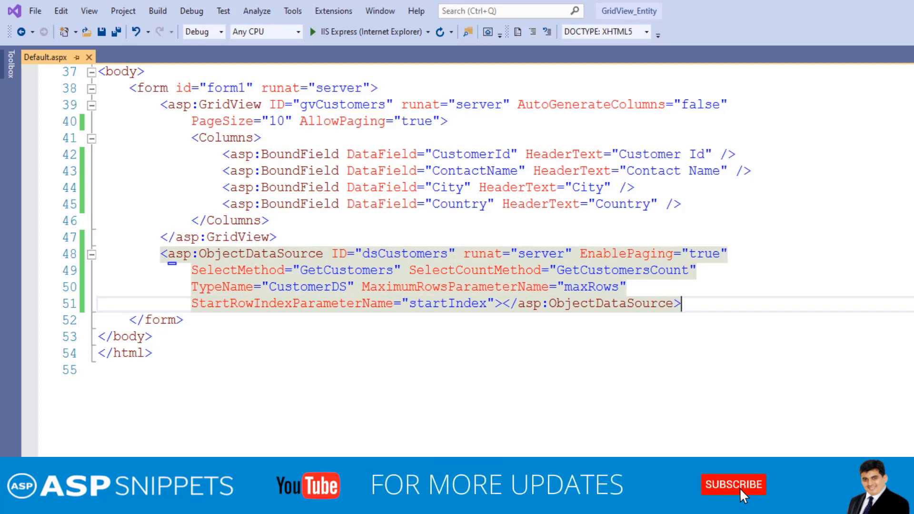
pyautogui.click(733, 485)
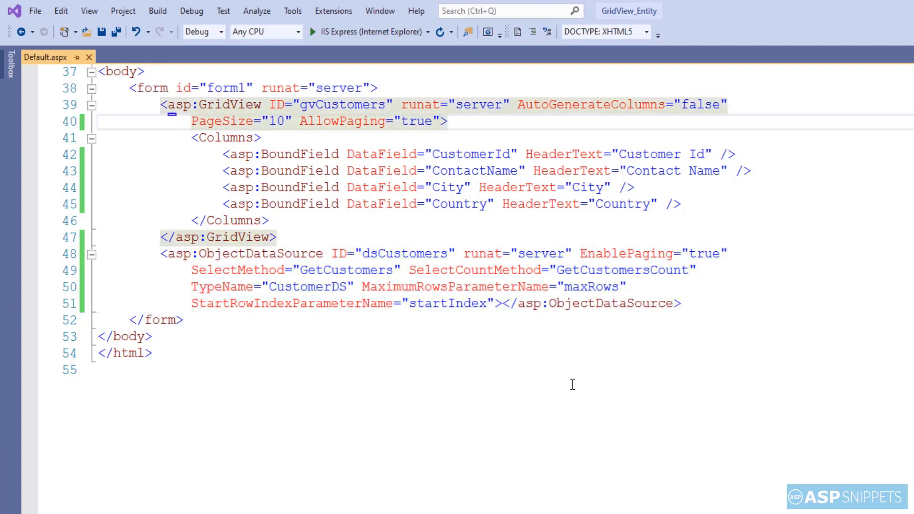
# - Give gvCustomers the attribute DataSourceID="dsCustomers"
pyautogui.write('da')
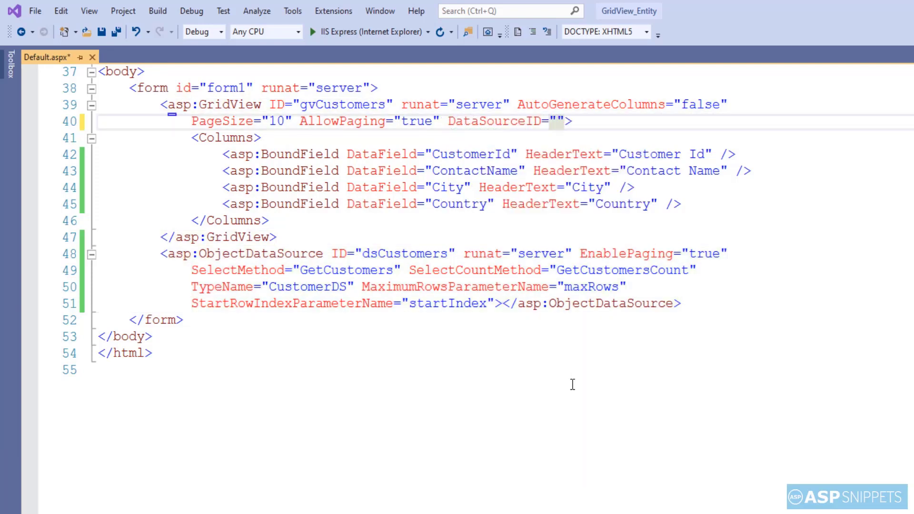
pyautogui.write('ds')
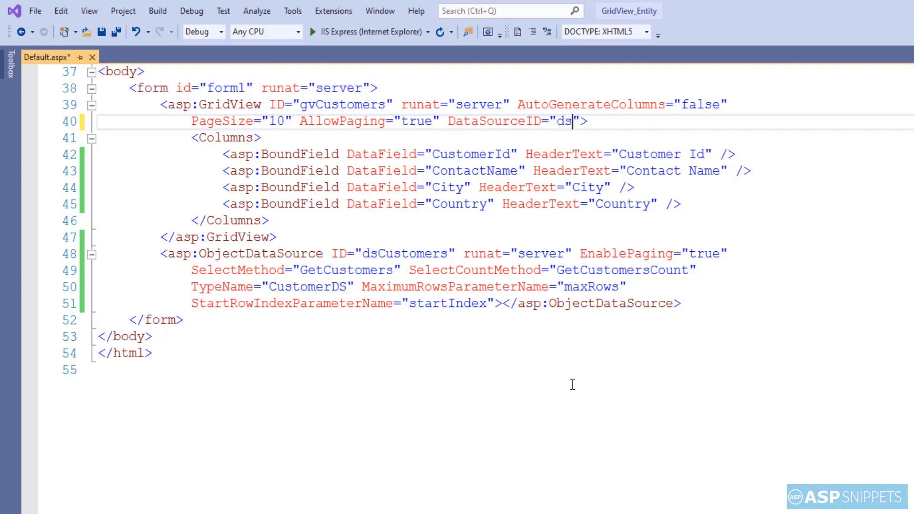
pyautogui.write('Customers')
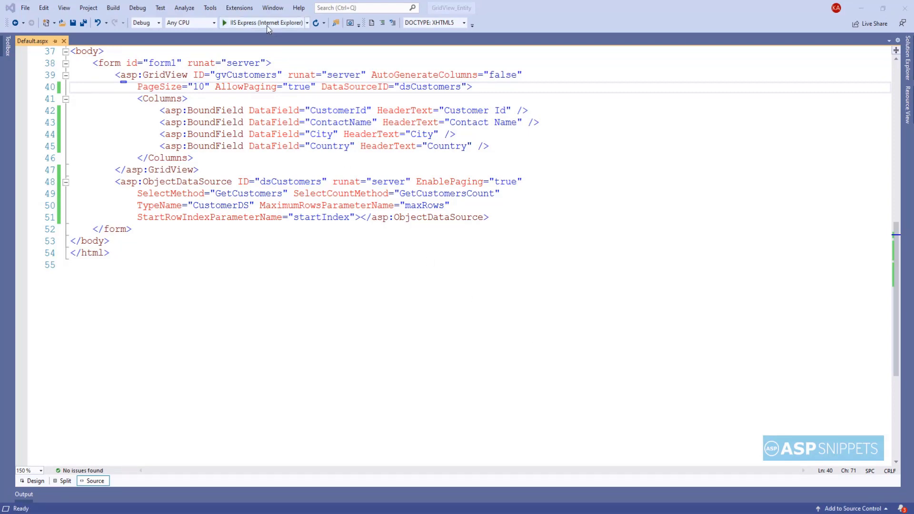
# - Run the site in Internet Explorer and page the customer grid to page 2, then page 3
pyautogui.click(225, 23)
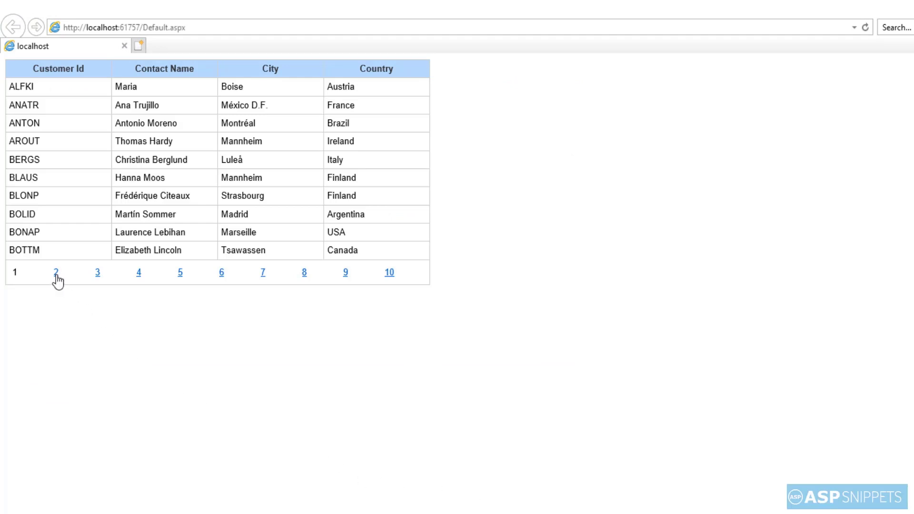
pyautogui.click(57, 272)
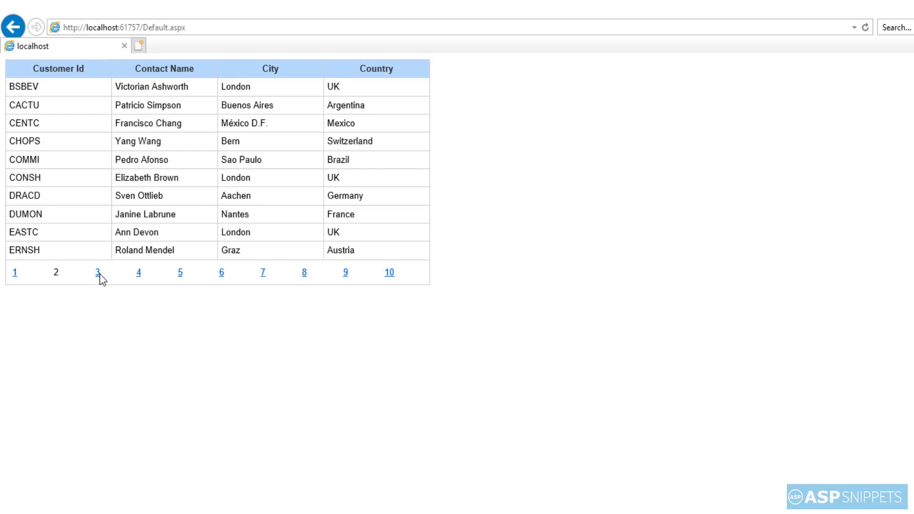
pyautogui.click(97, 272)
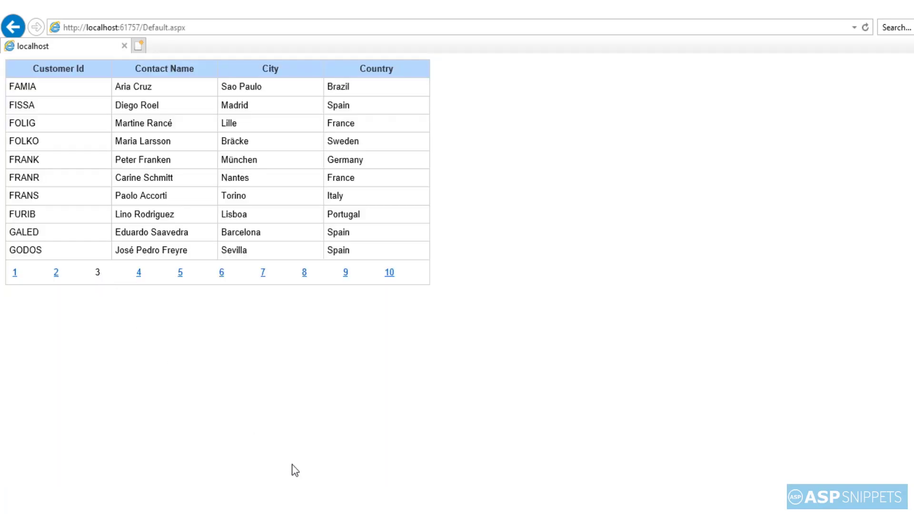